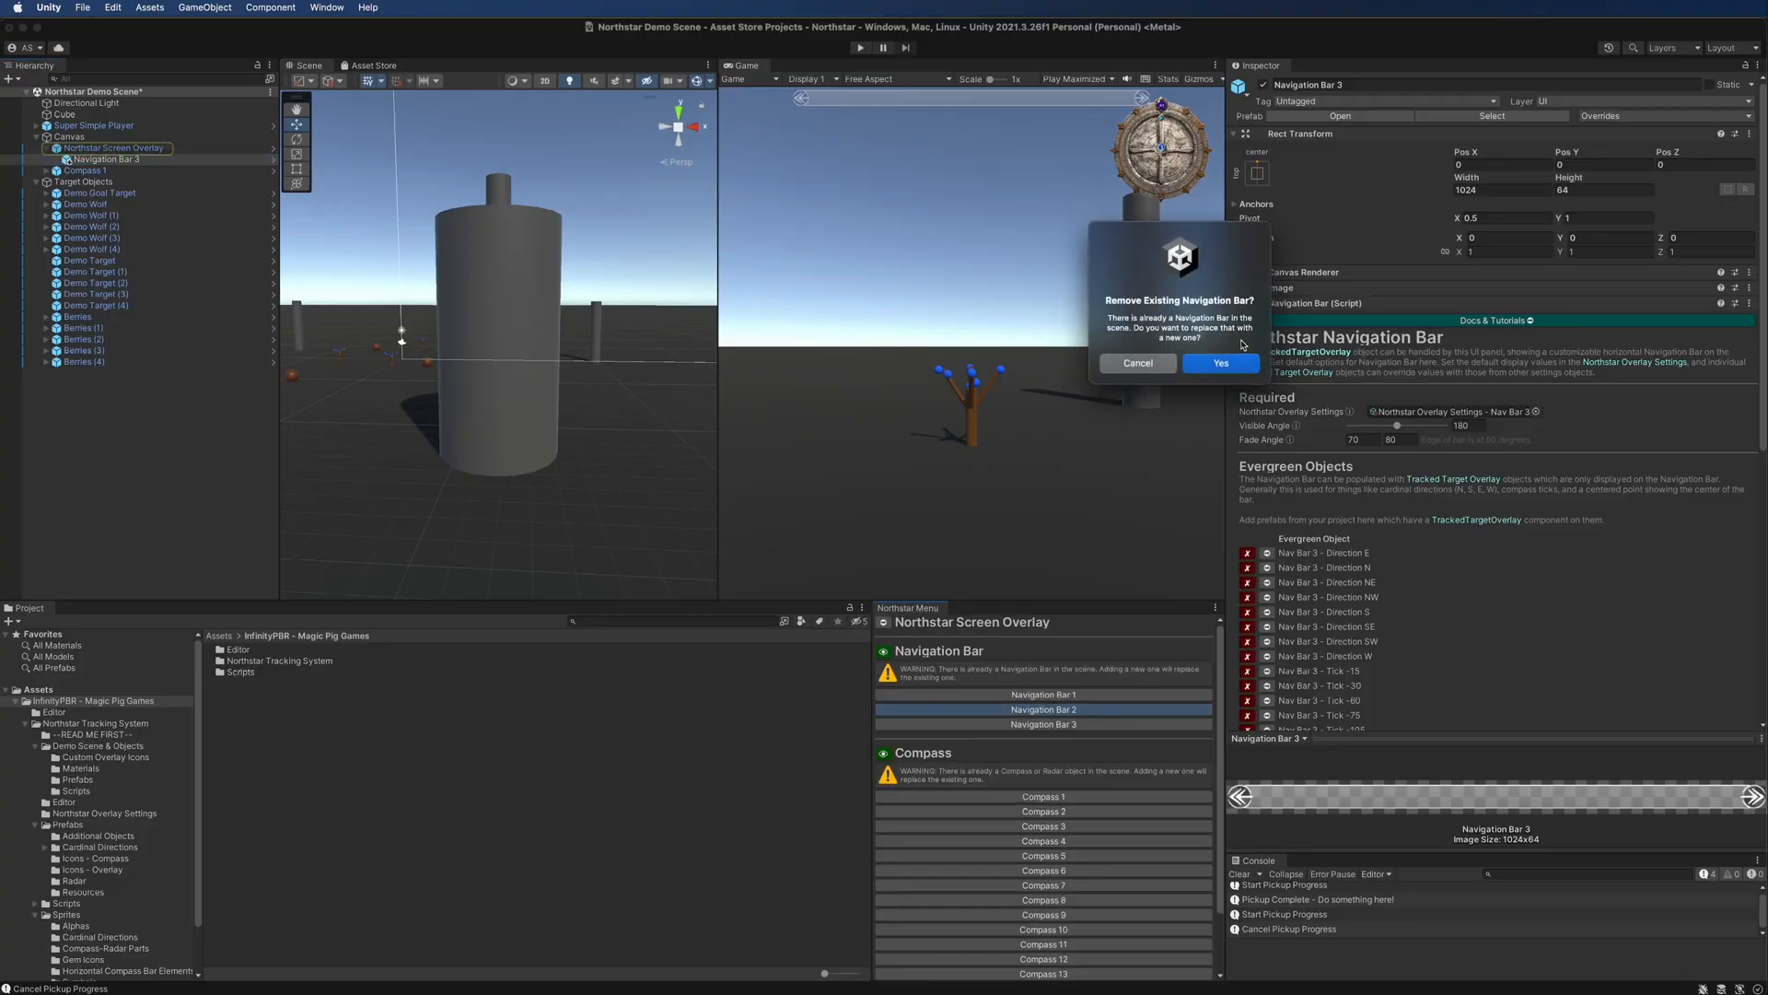
Confirm replacing the navigation bar with Navigation Bar 2, then swap in Navigation Bar 1
left_click(1220, 363)
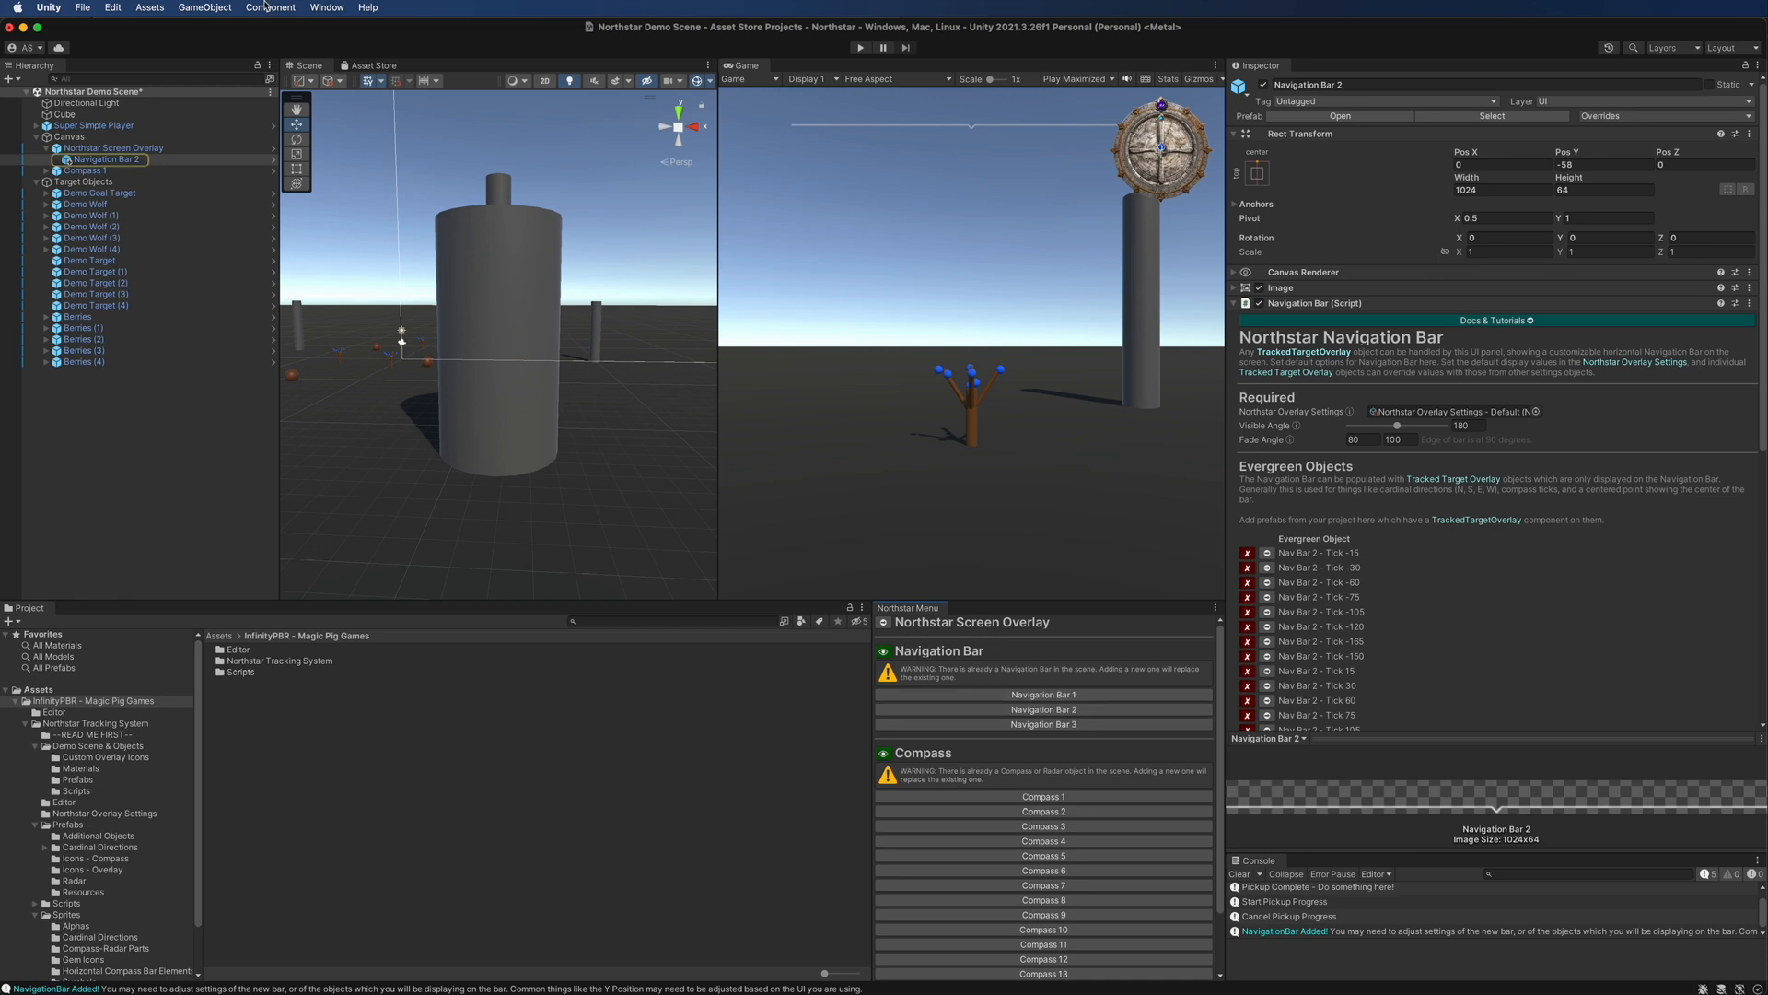
left_click(204, 7)
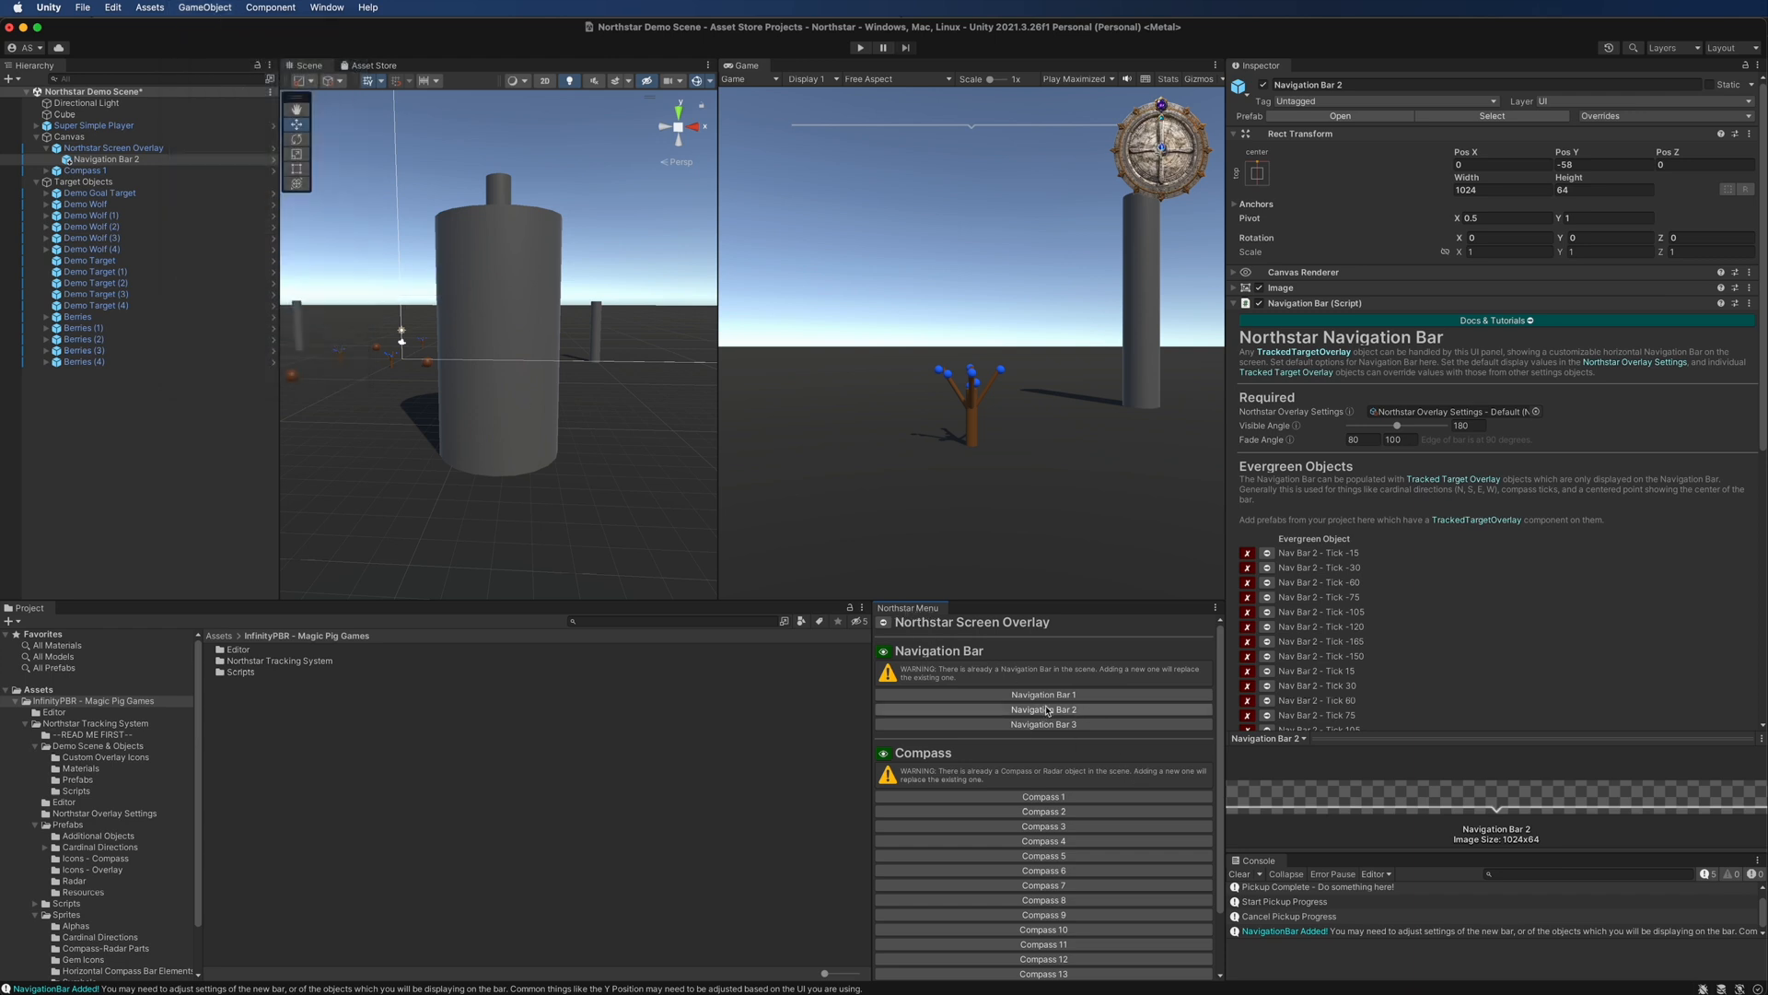
left_click(1043, 694)
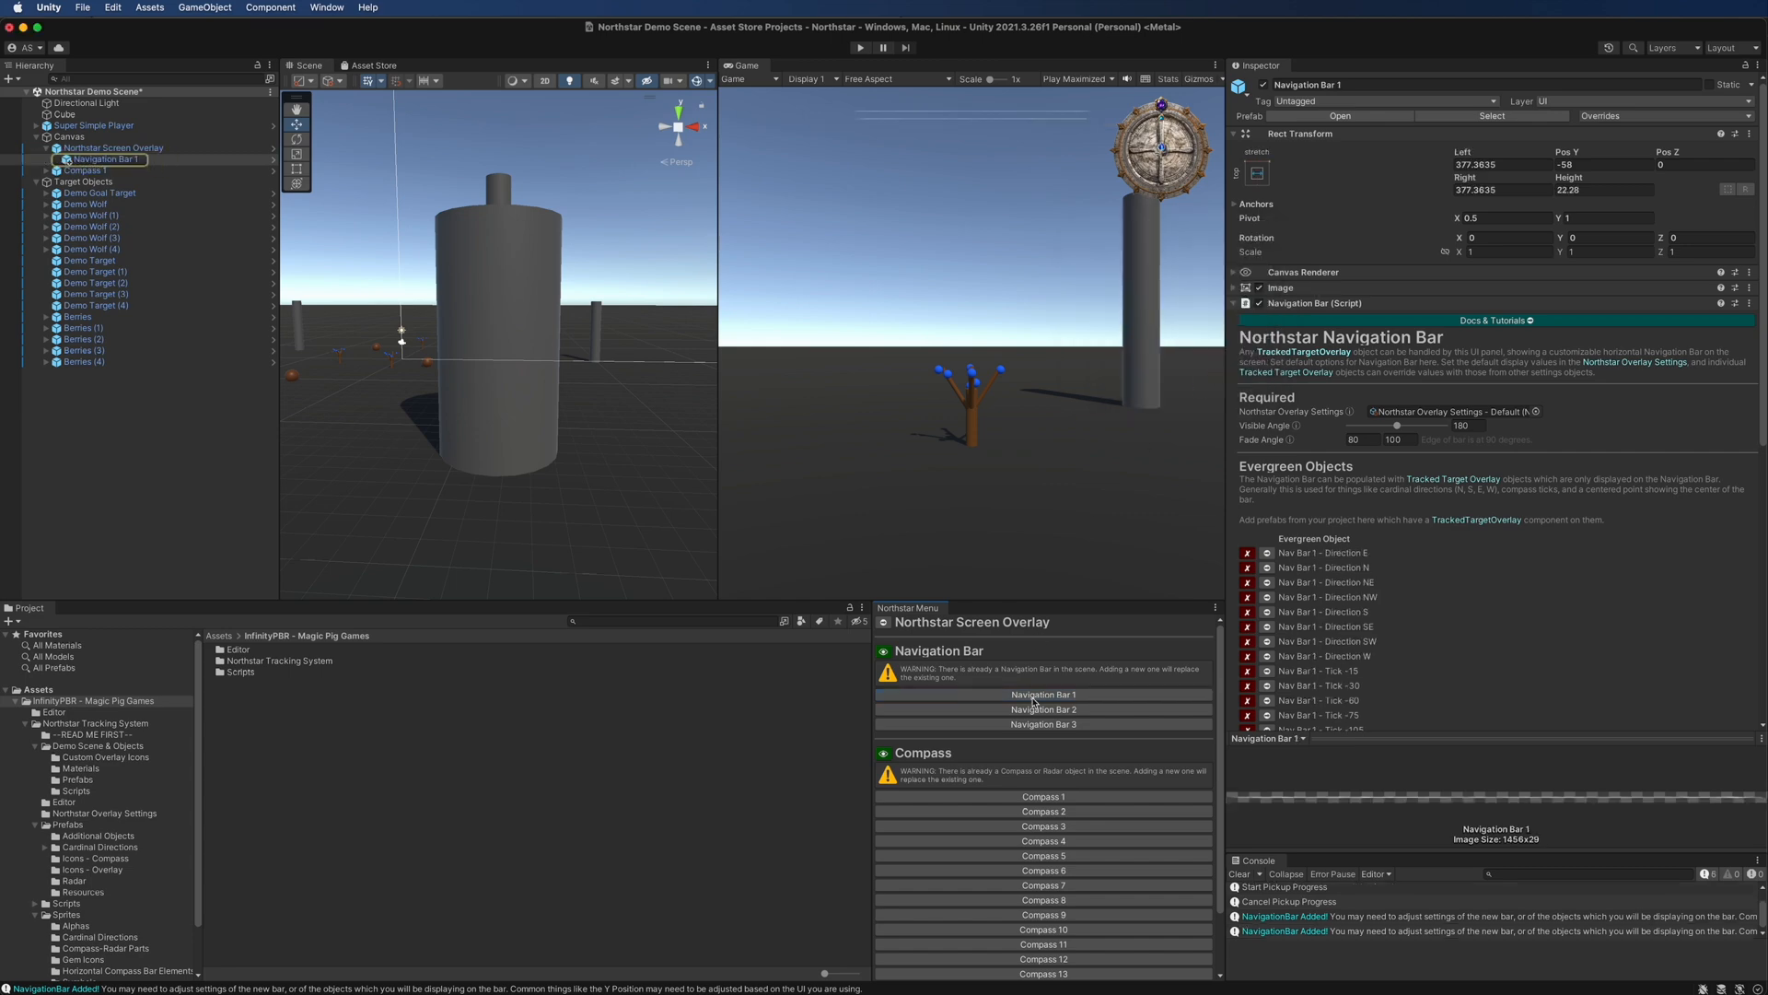
left_click(1043, 724)
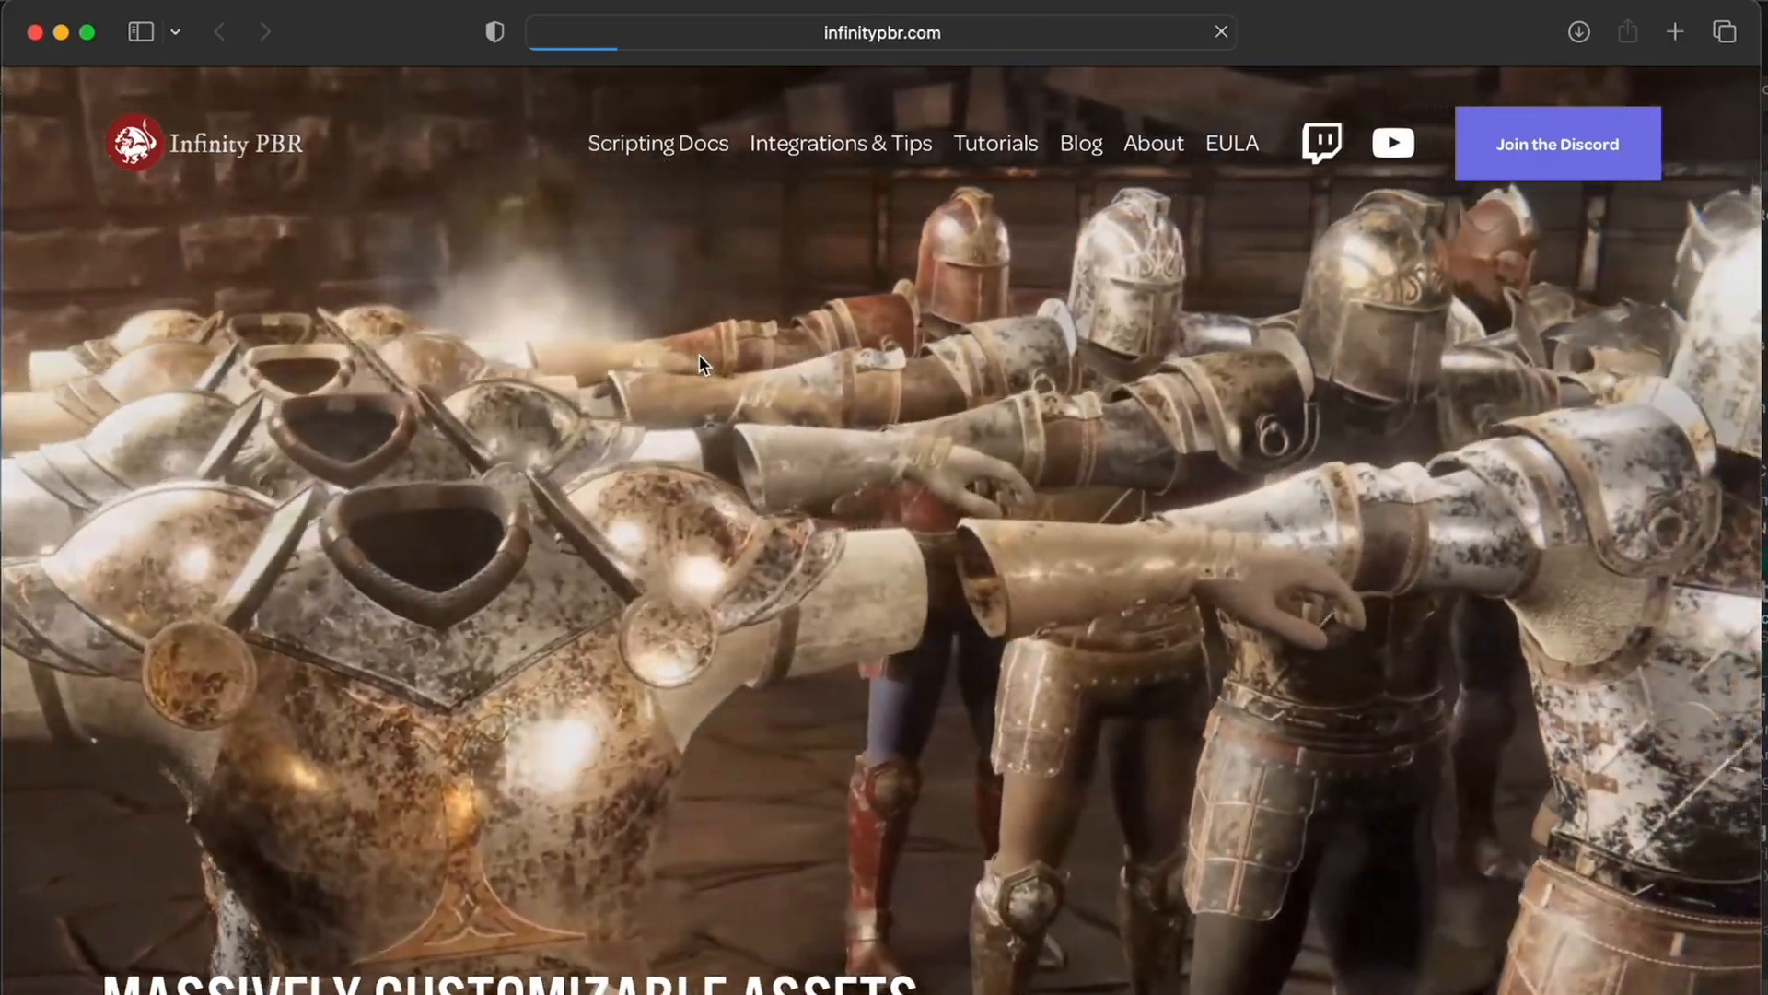
Reach the Northstar Overlay Settings page via Scripting Docs in the Infinity PBR documentation sidebar
left_click(657, 144)
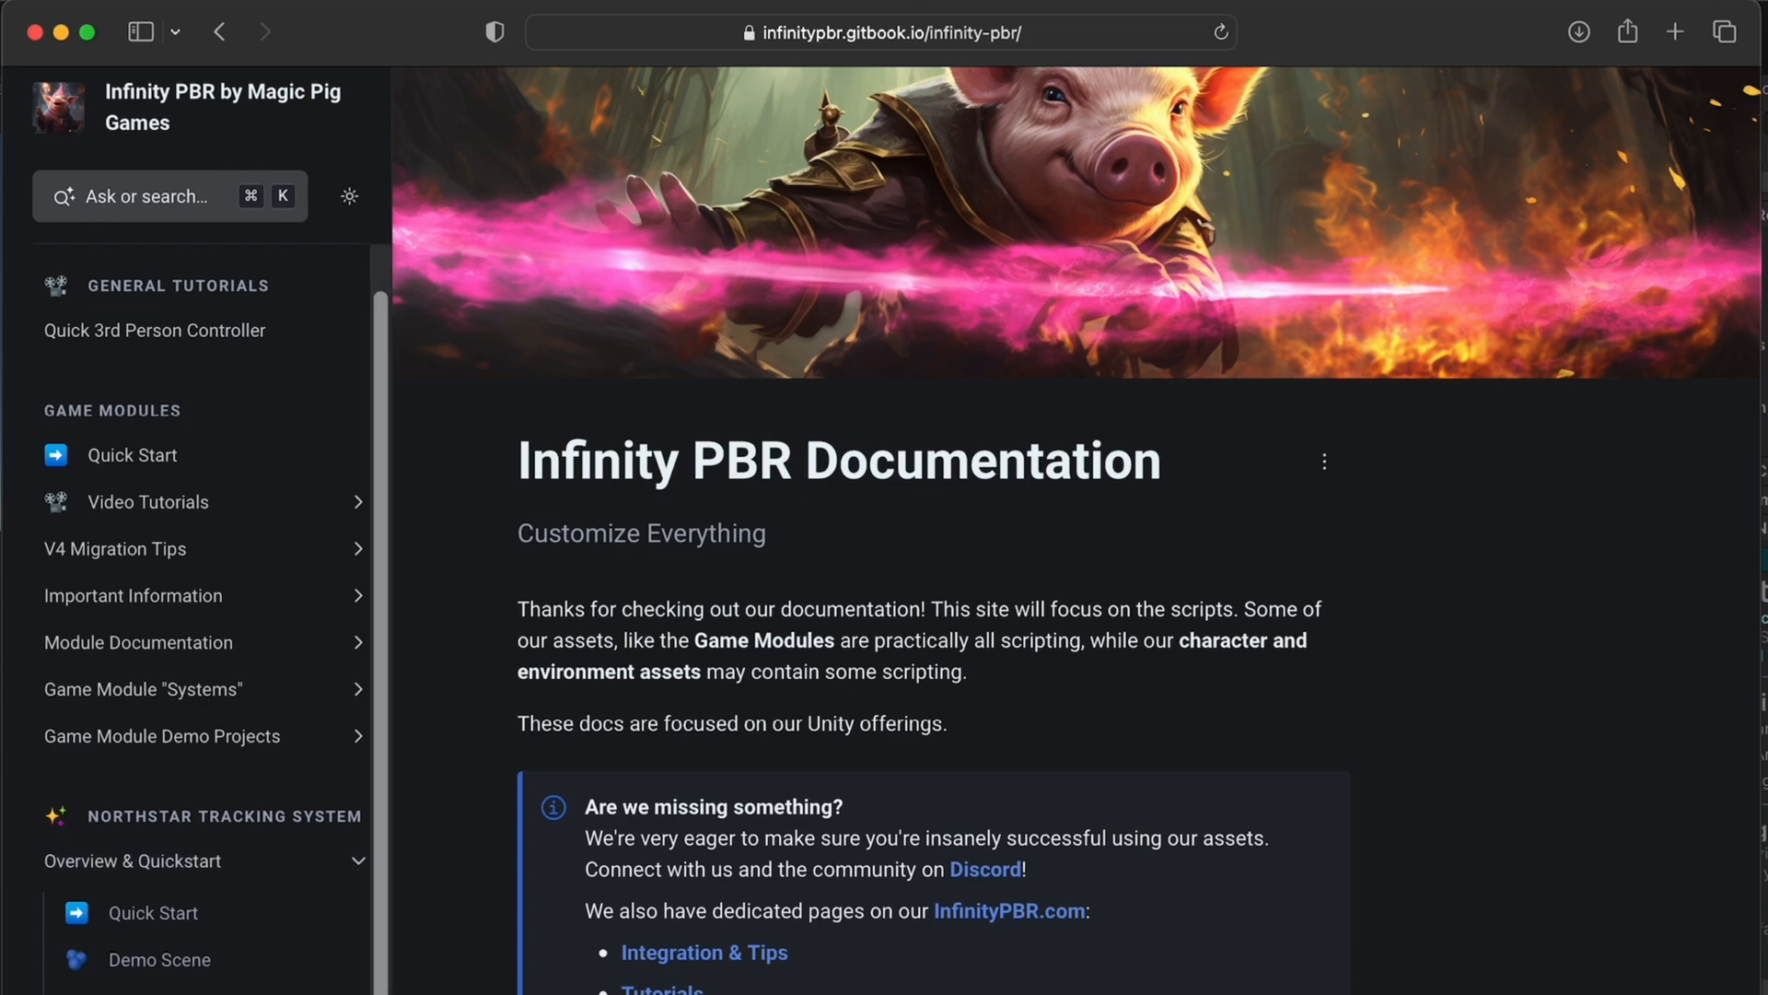
left_click(173, 812)
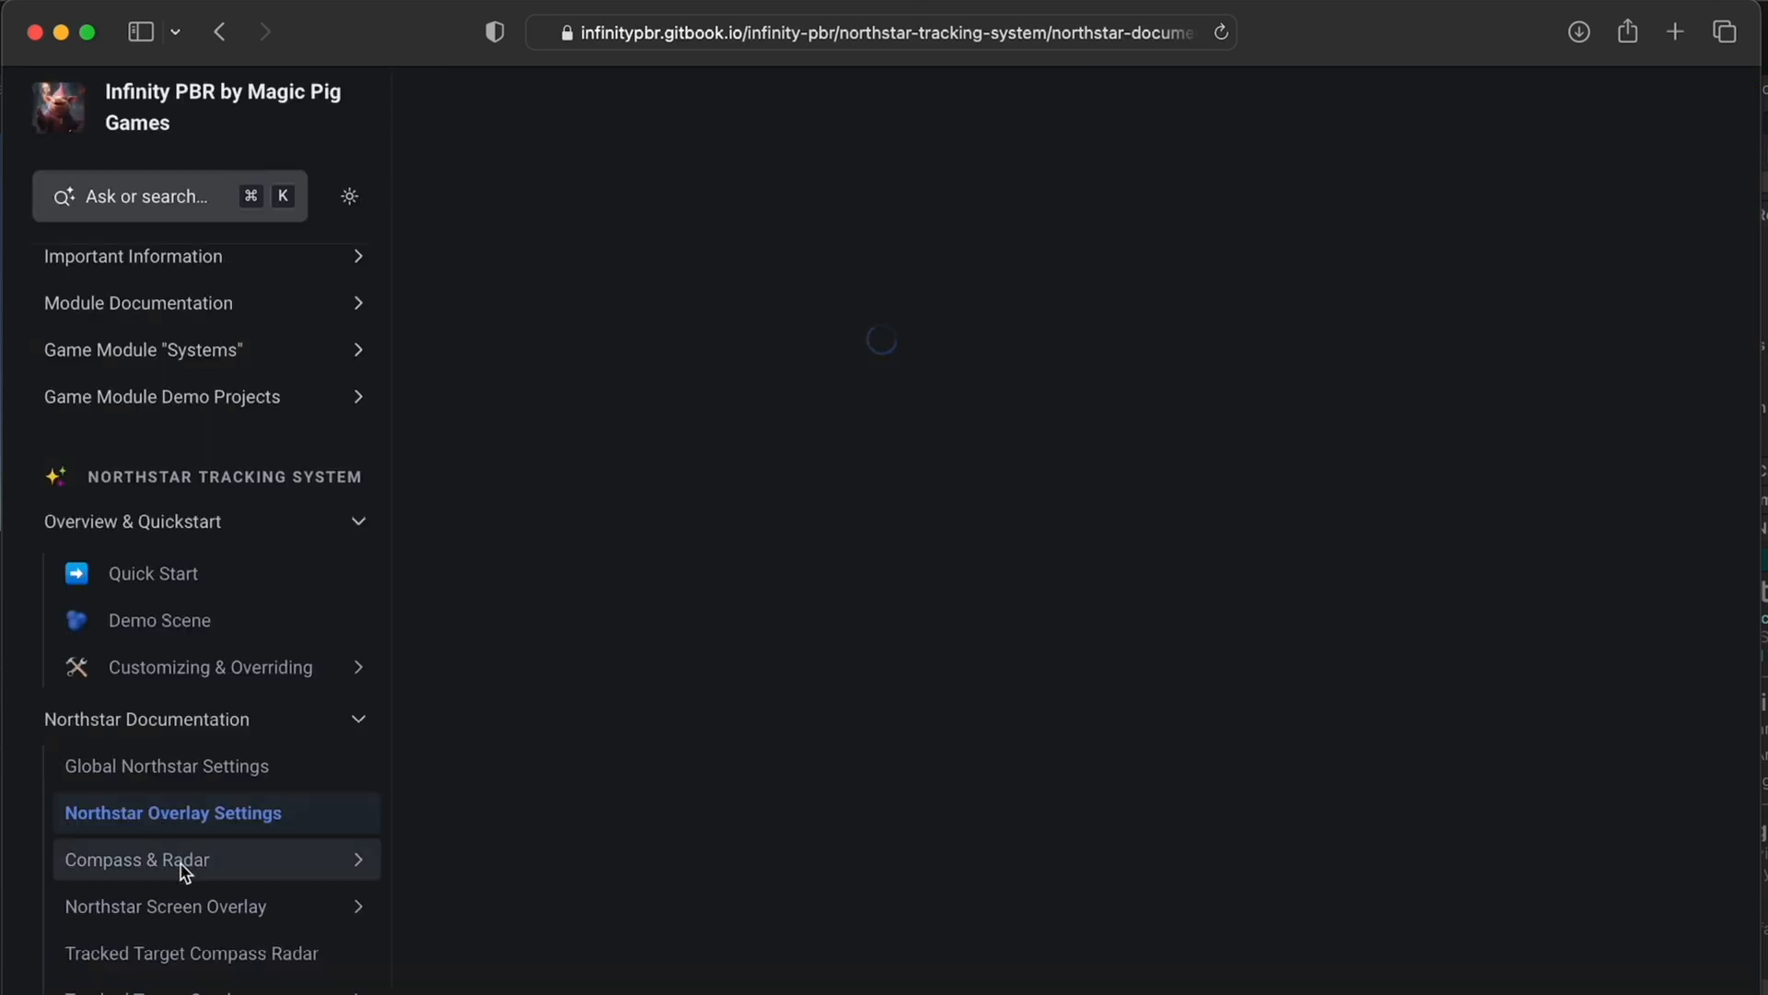
left_click(173, 813)
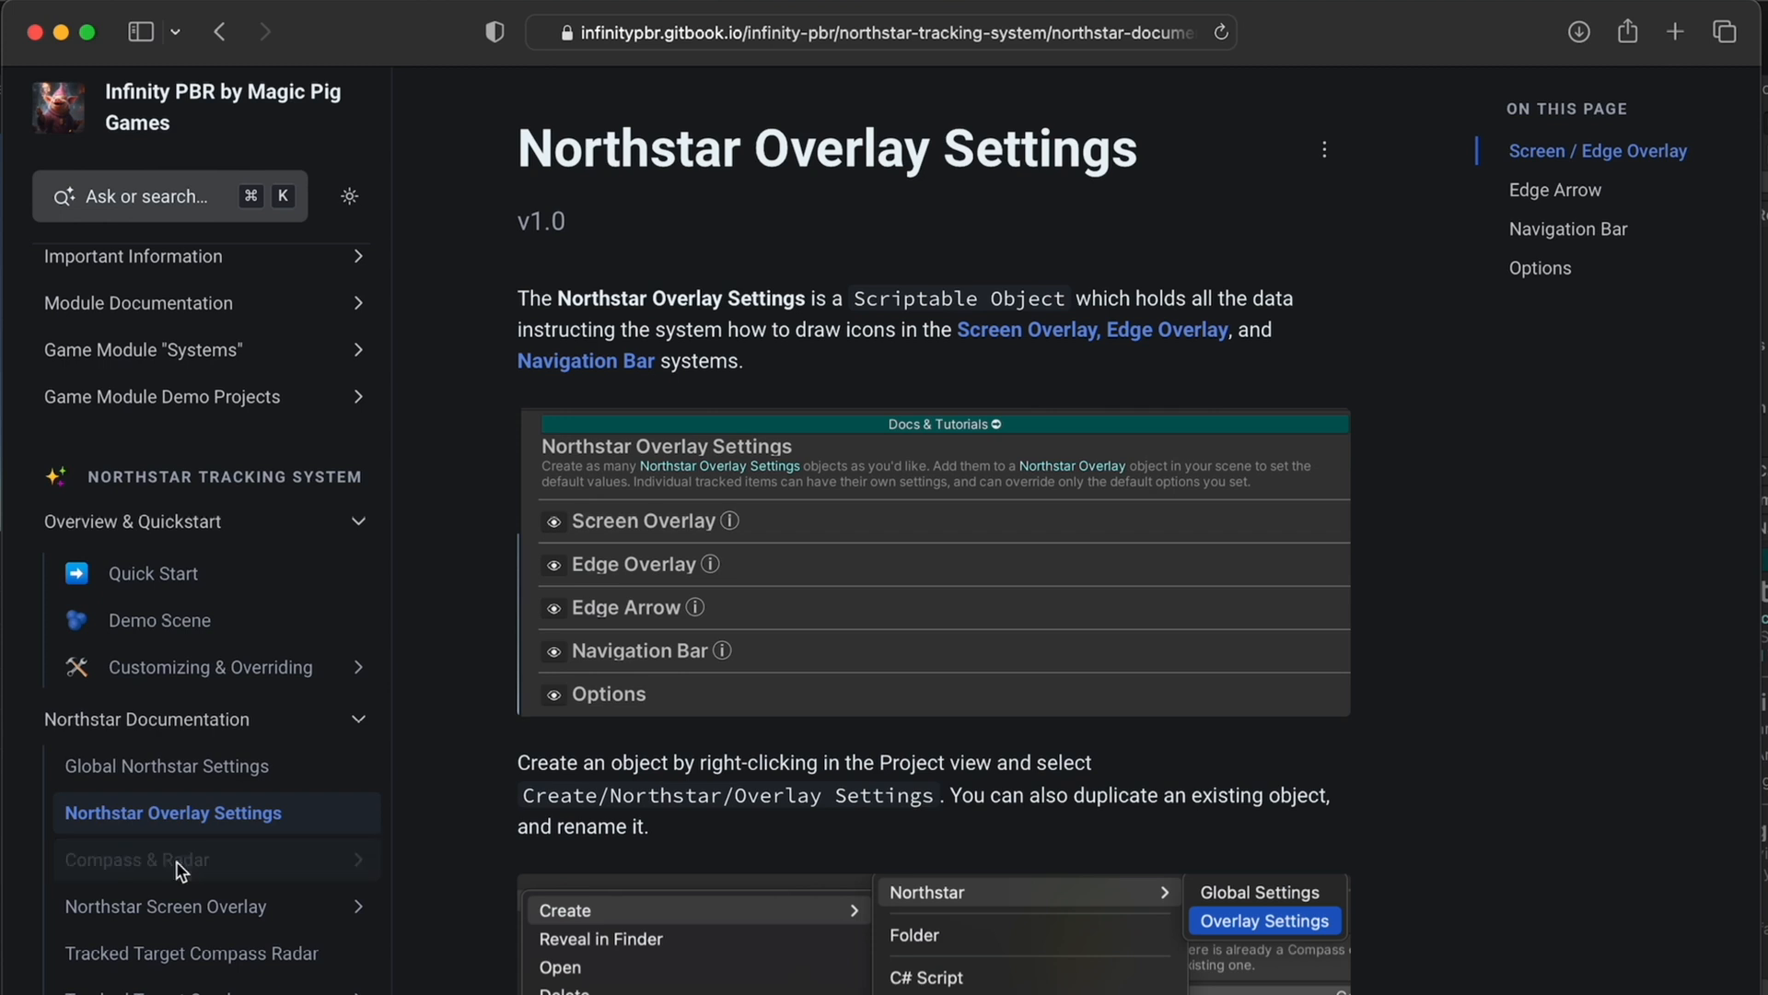
left_click(139, 861)
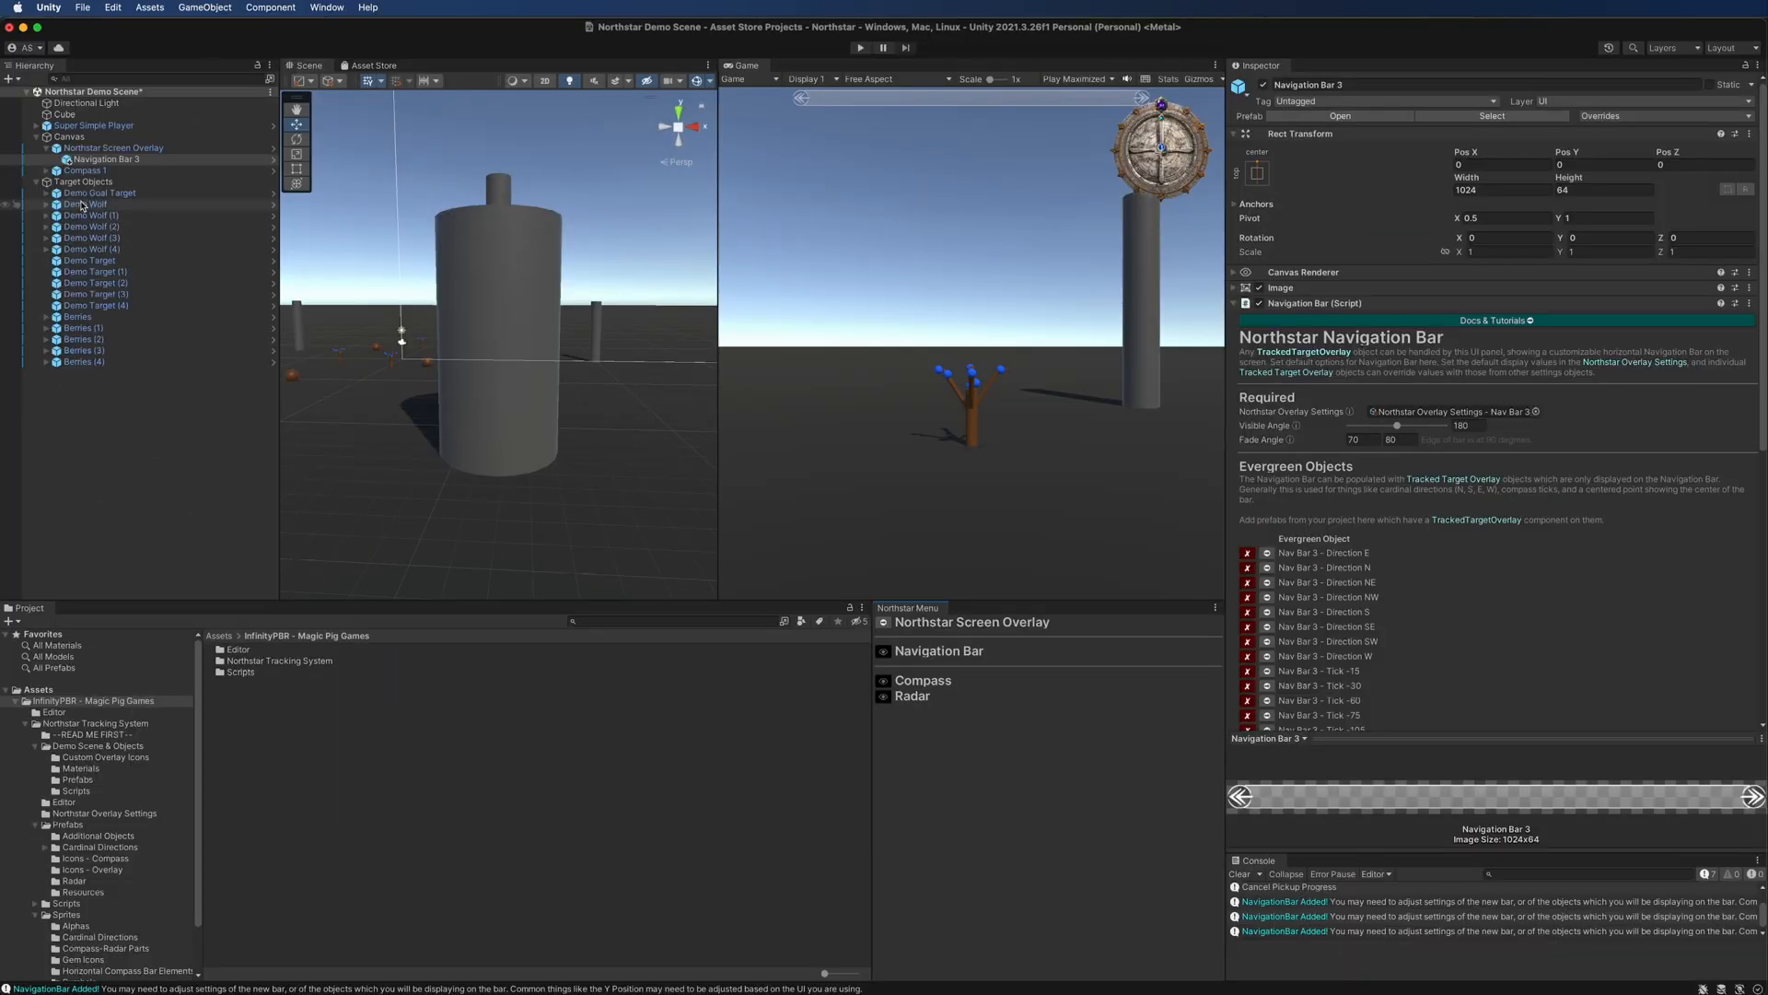
Select Demo Wolf and review its Tracked Target Overlay Overrides with only edge overlay toggled on
left_click(87, 205)
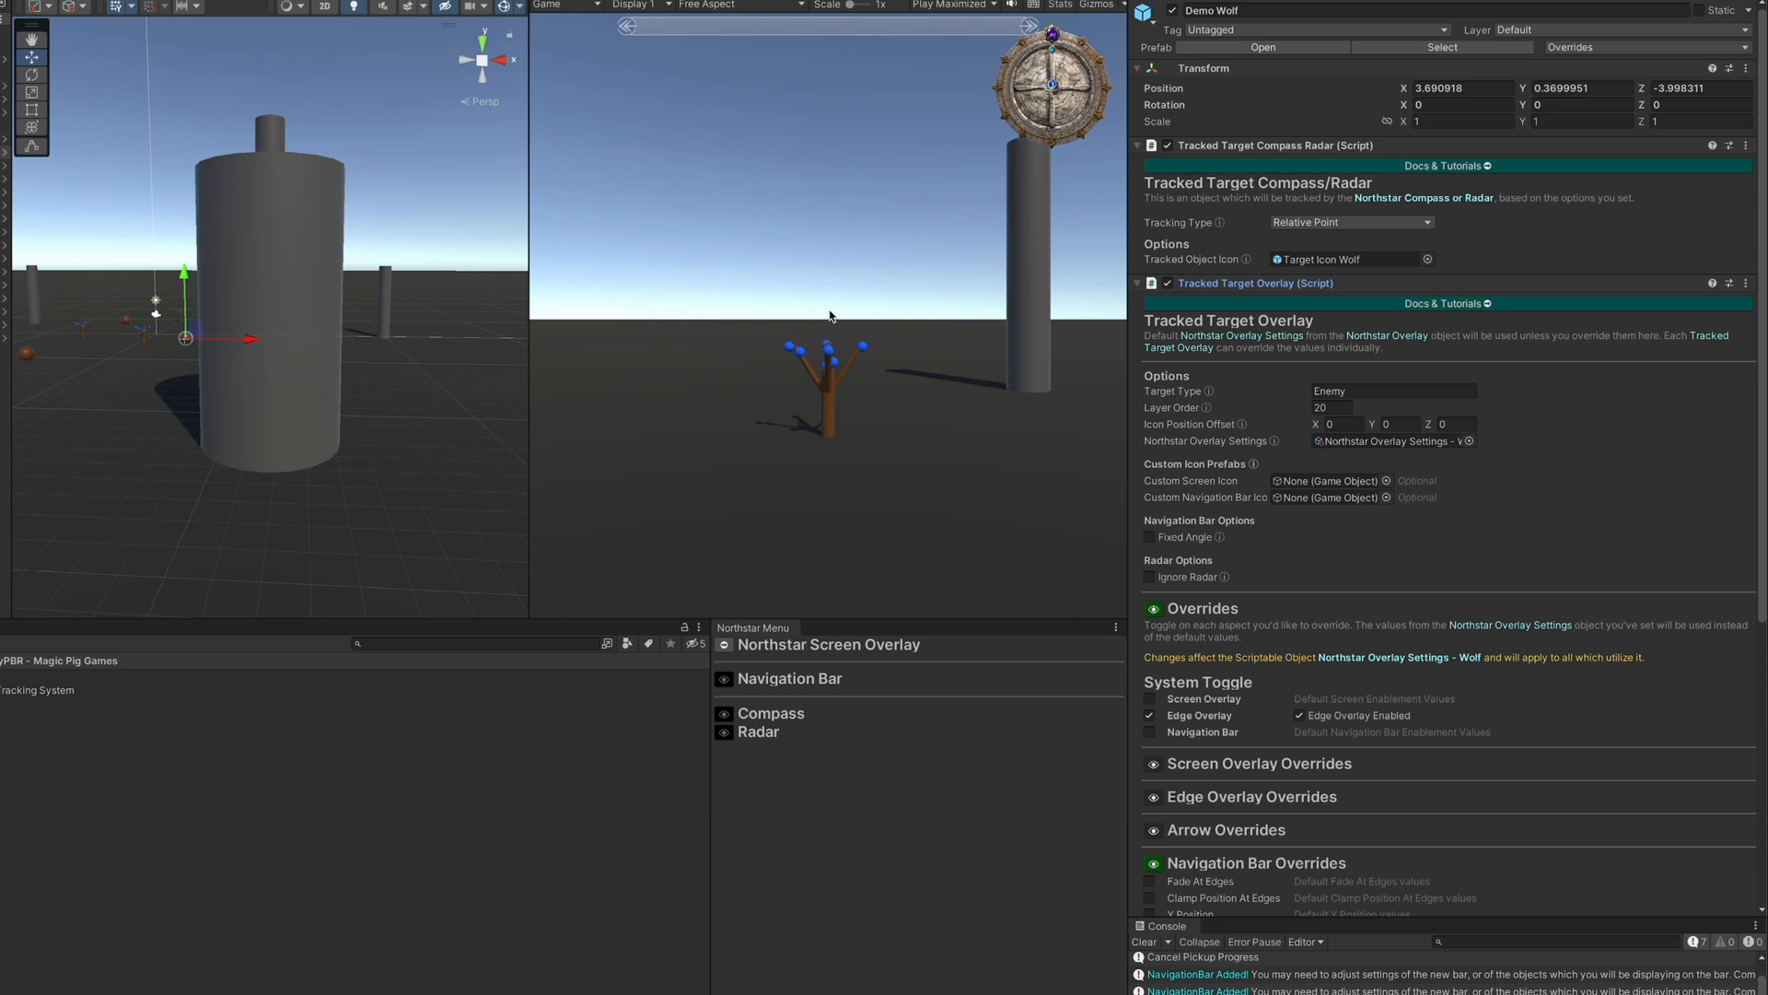
mouse_move(805, 273)
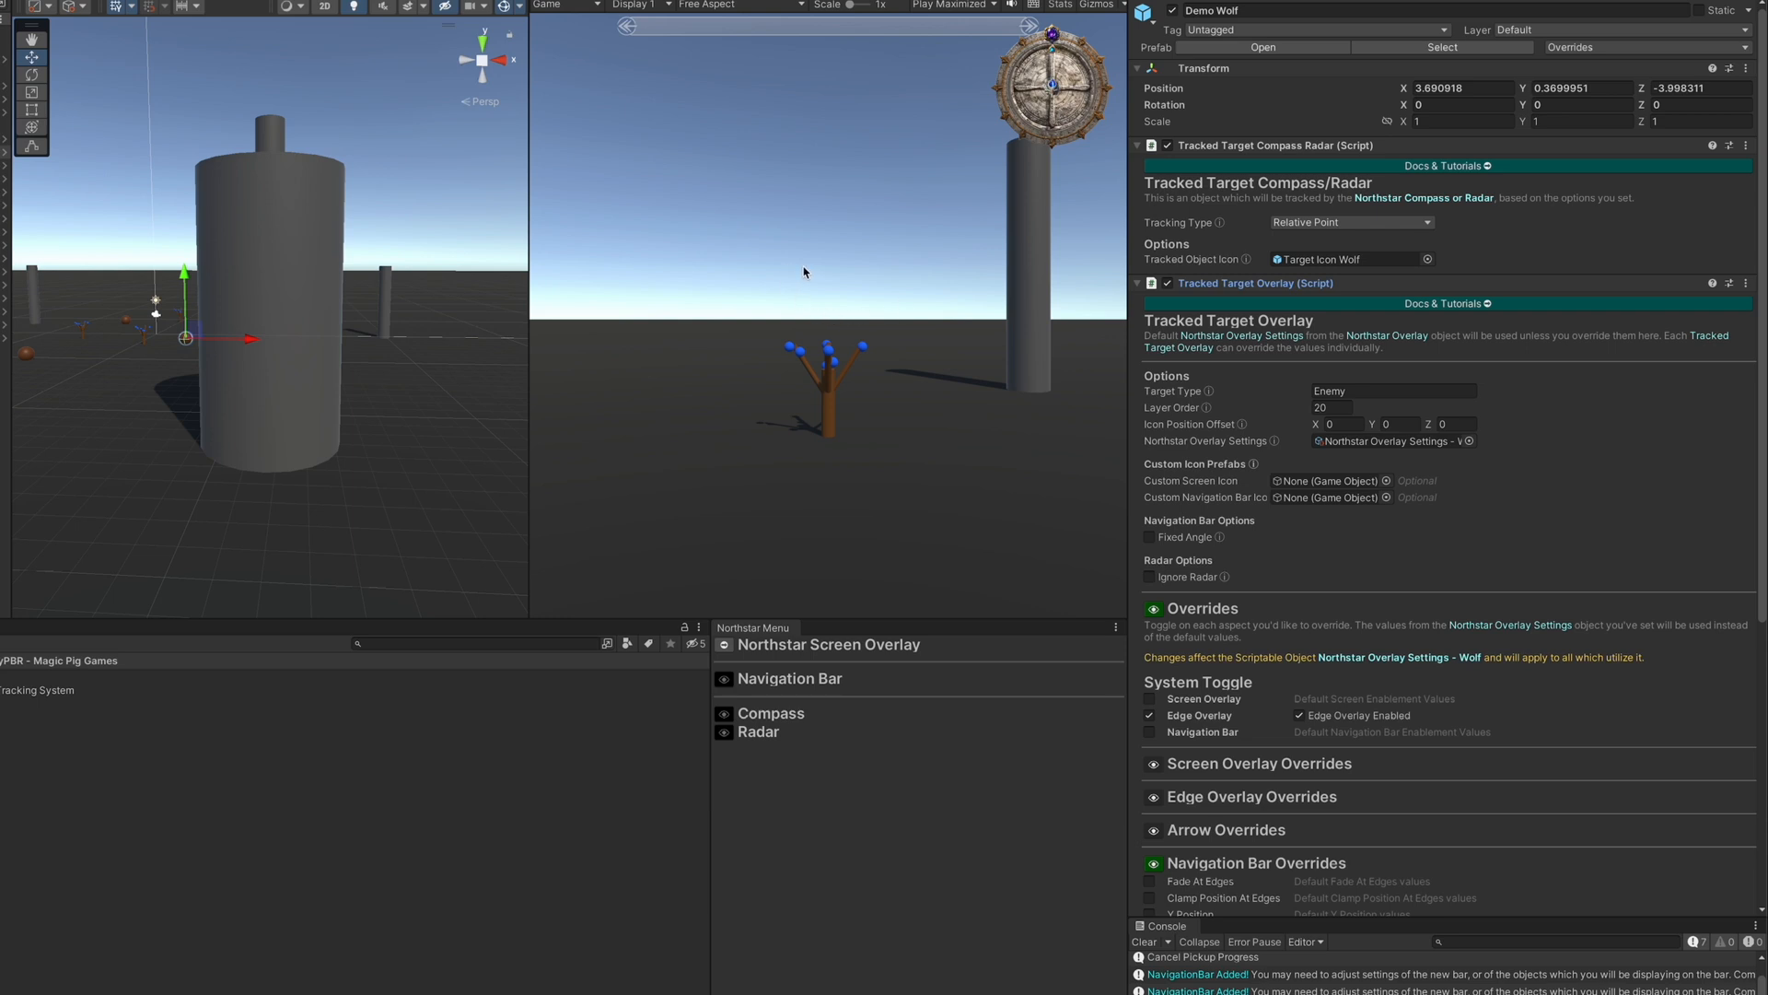
mouse_move(685, 27)
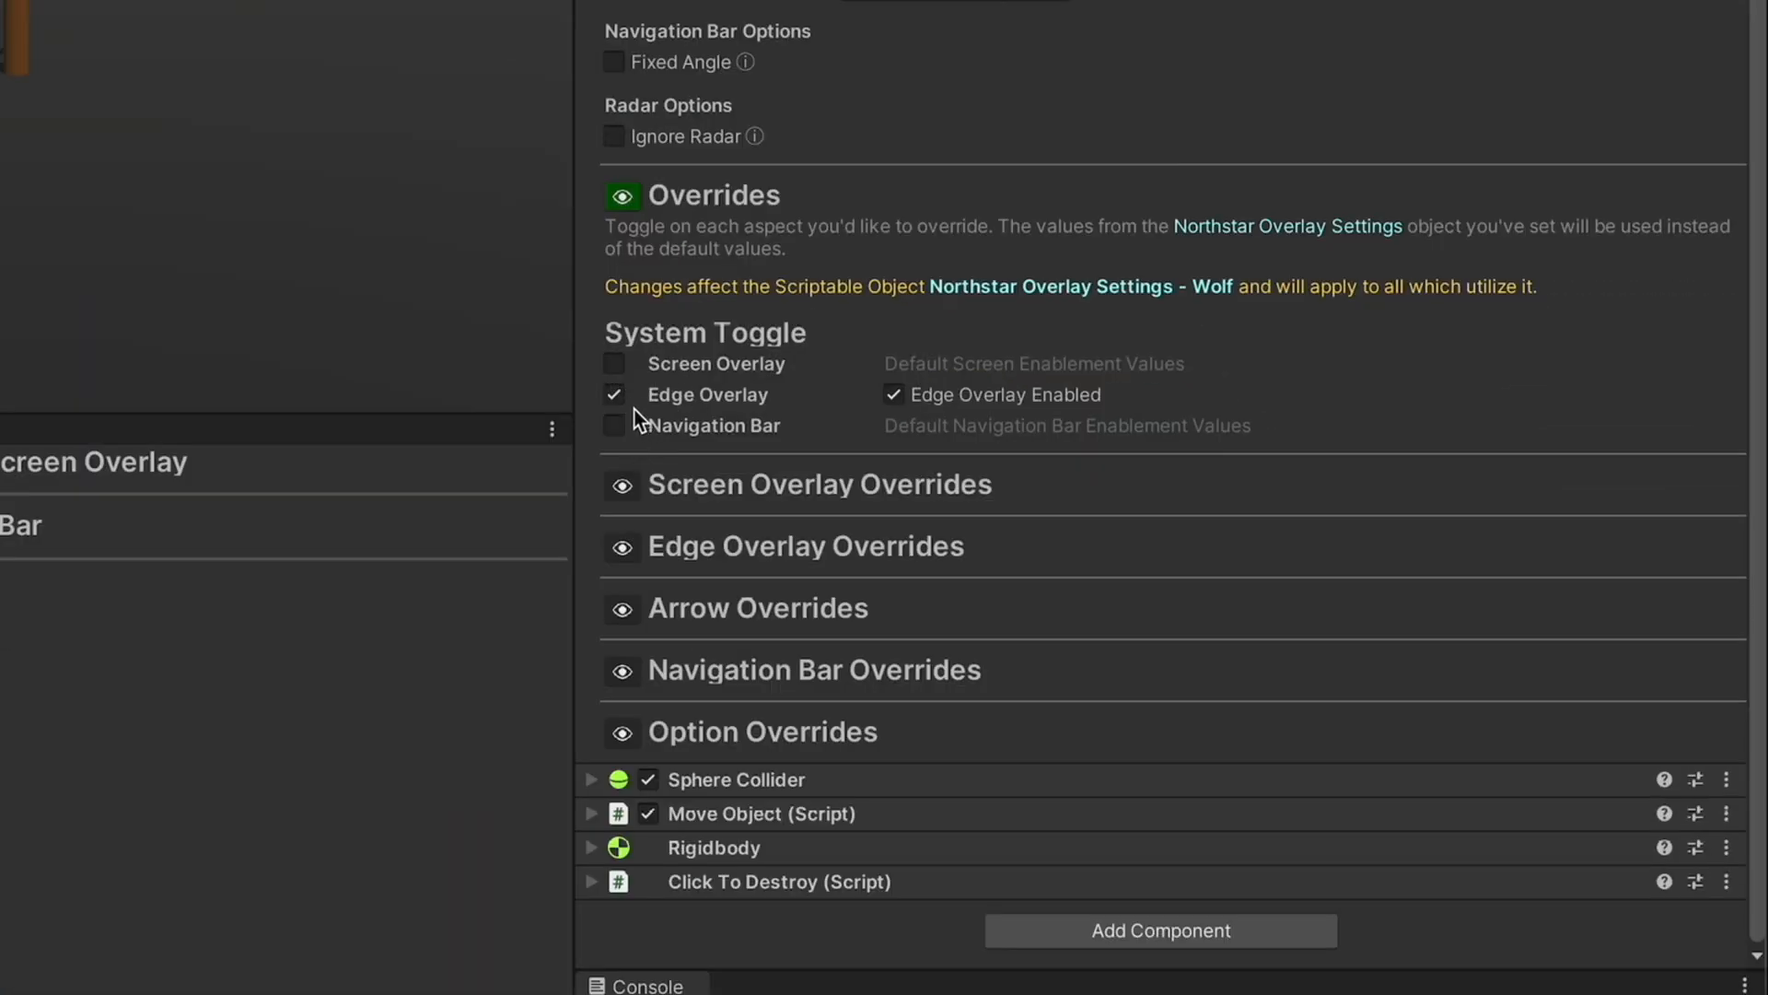
mouse_move(739, 419)
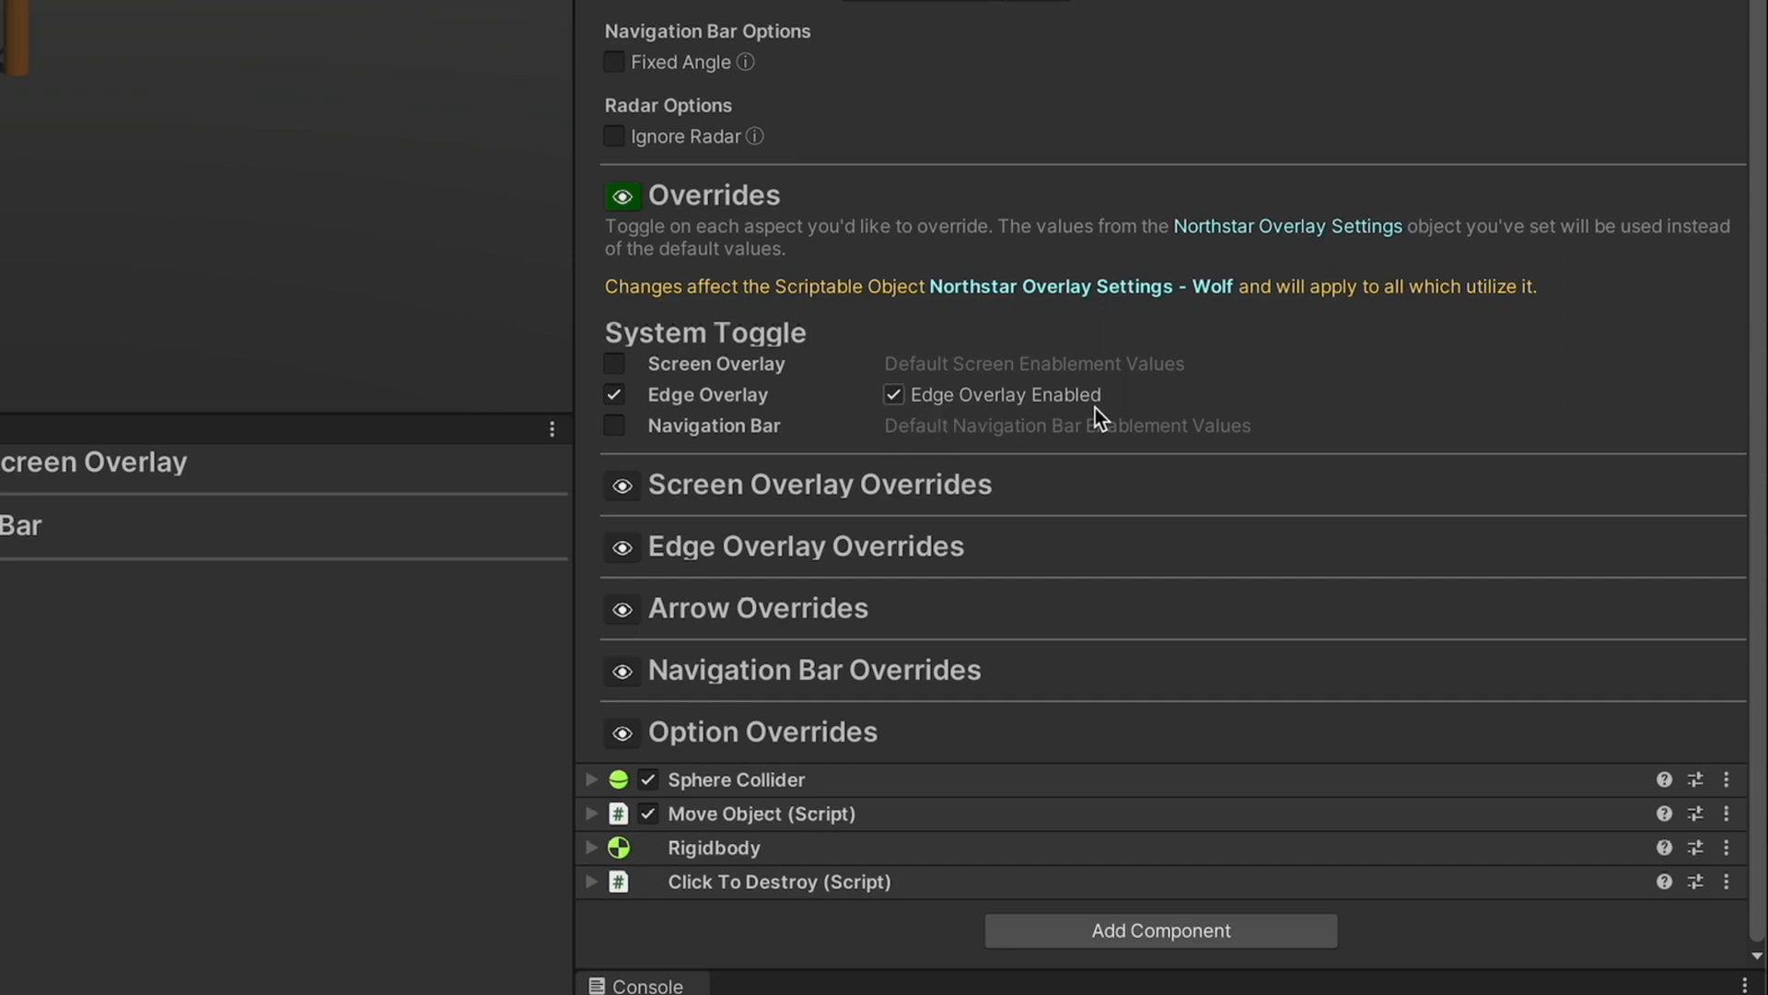
left_click(893, 394)
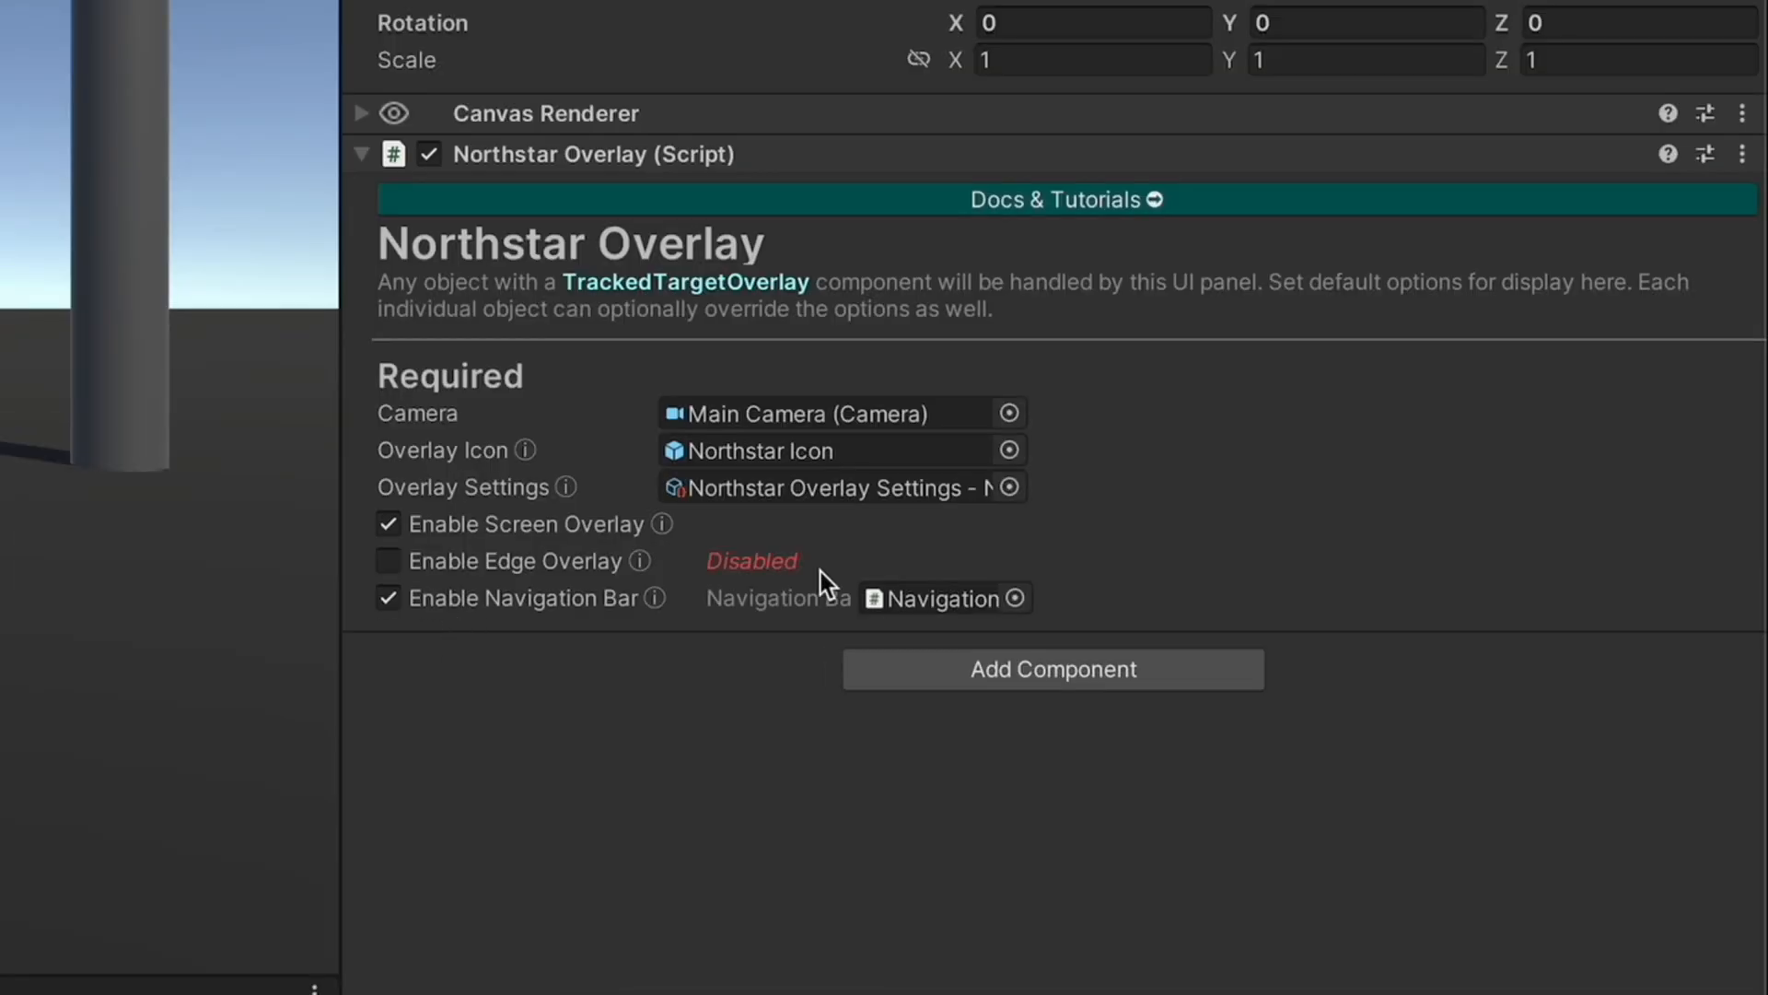
mouse_move(840, 580)
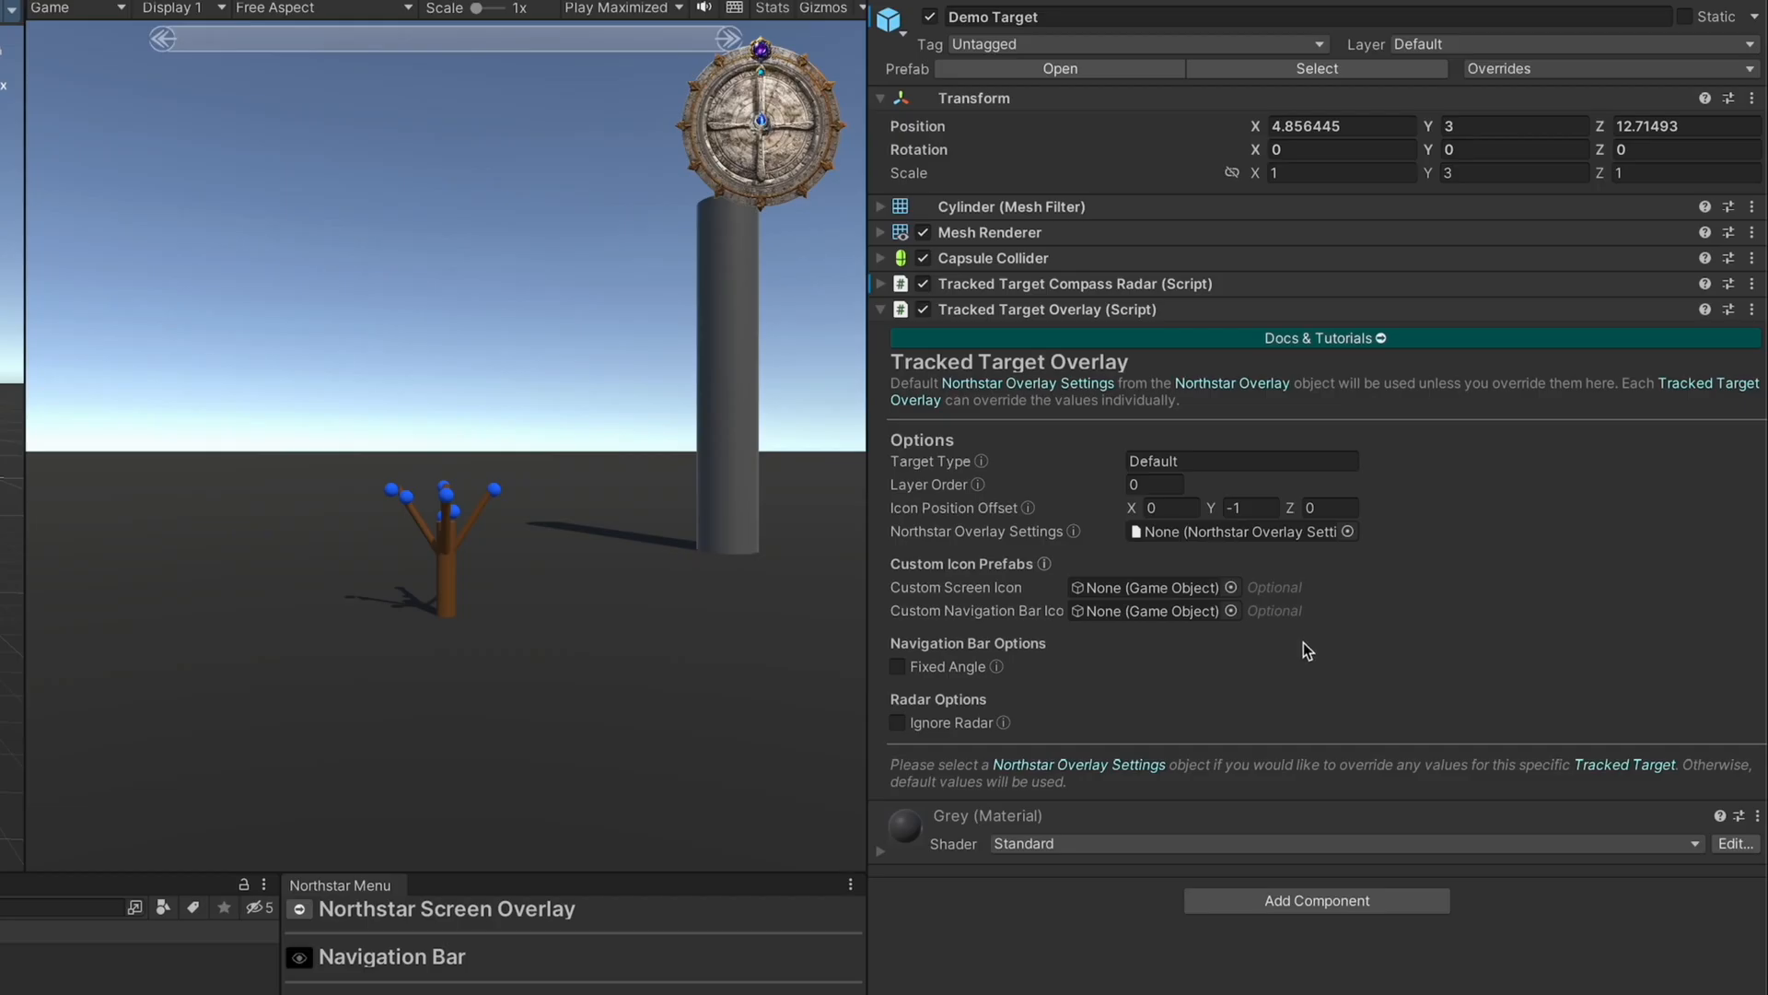
mouse_move(1061, 692)
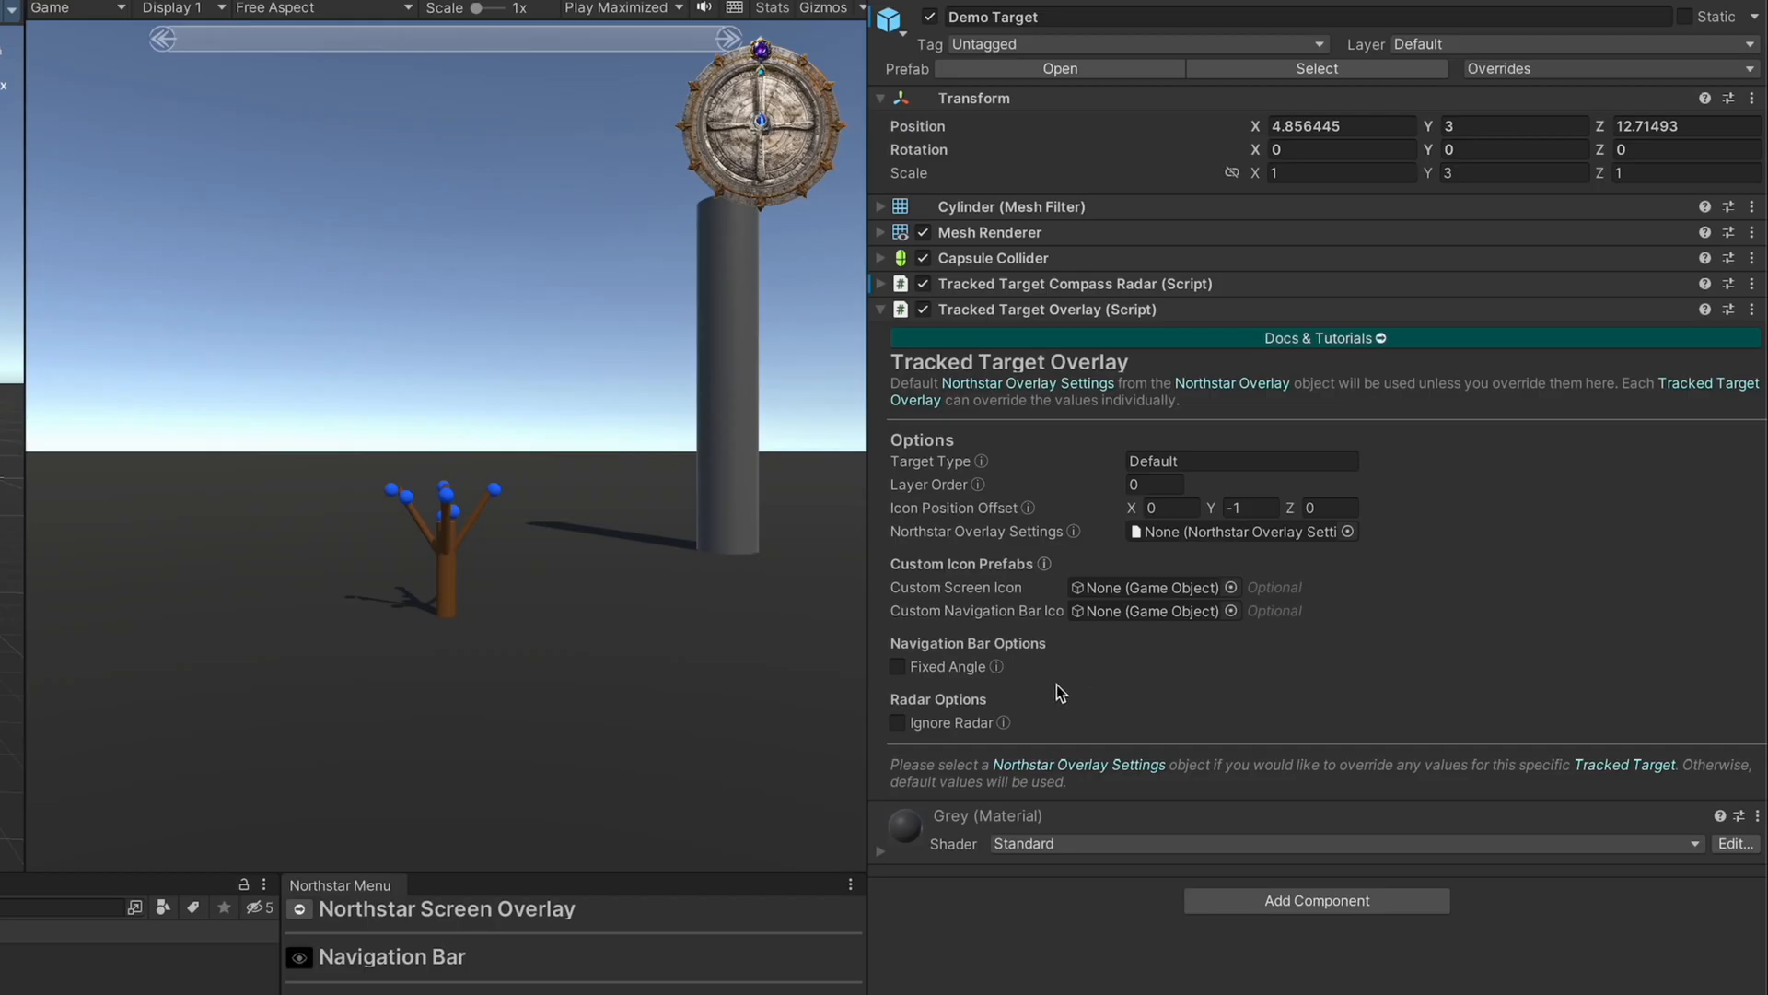
mouse_move(891, 542)
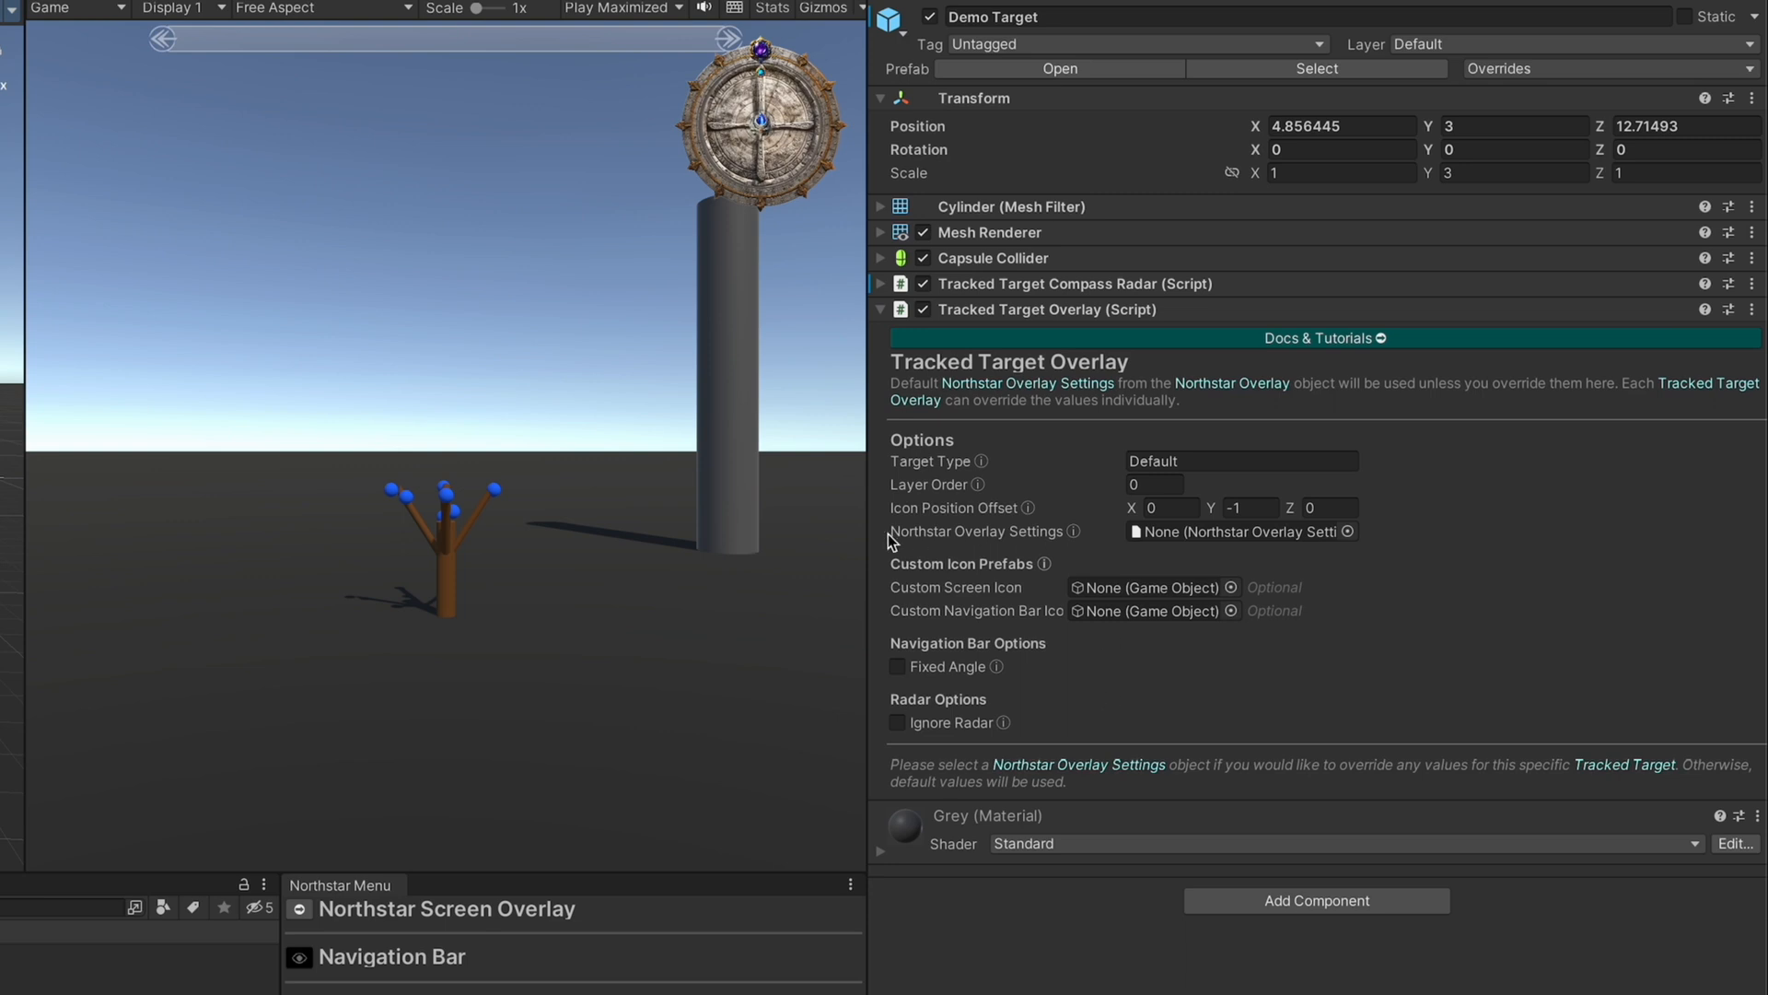
mouse_move(1280, 558)
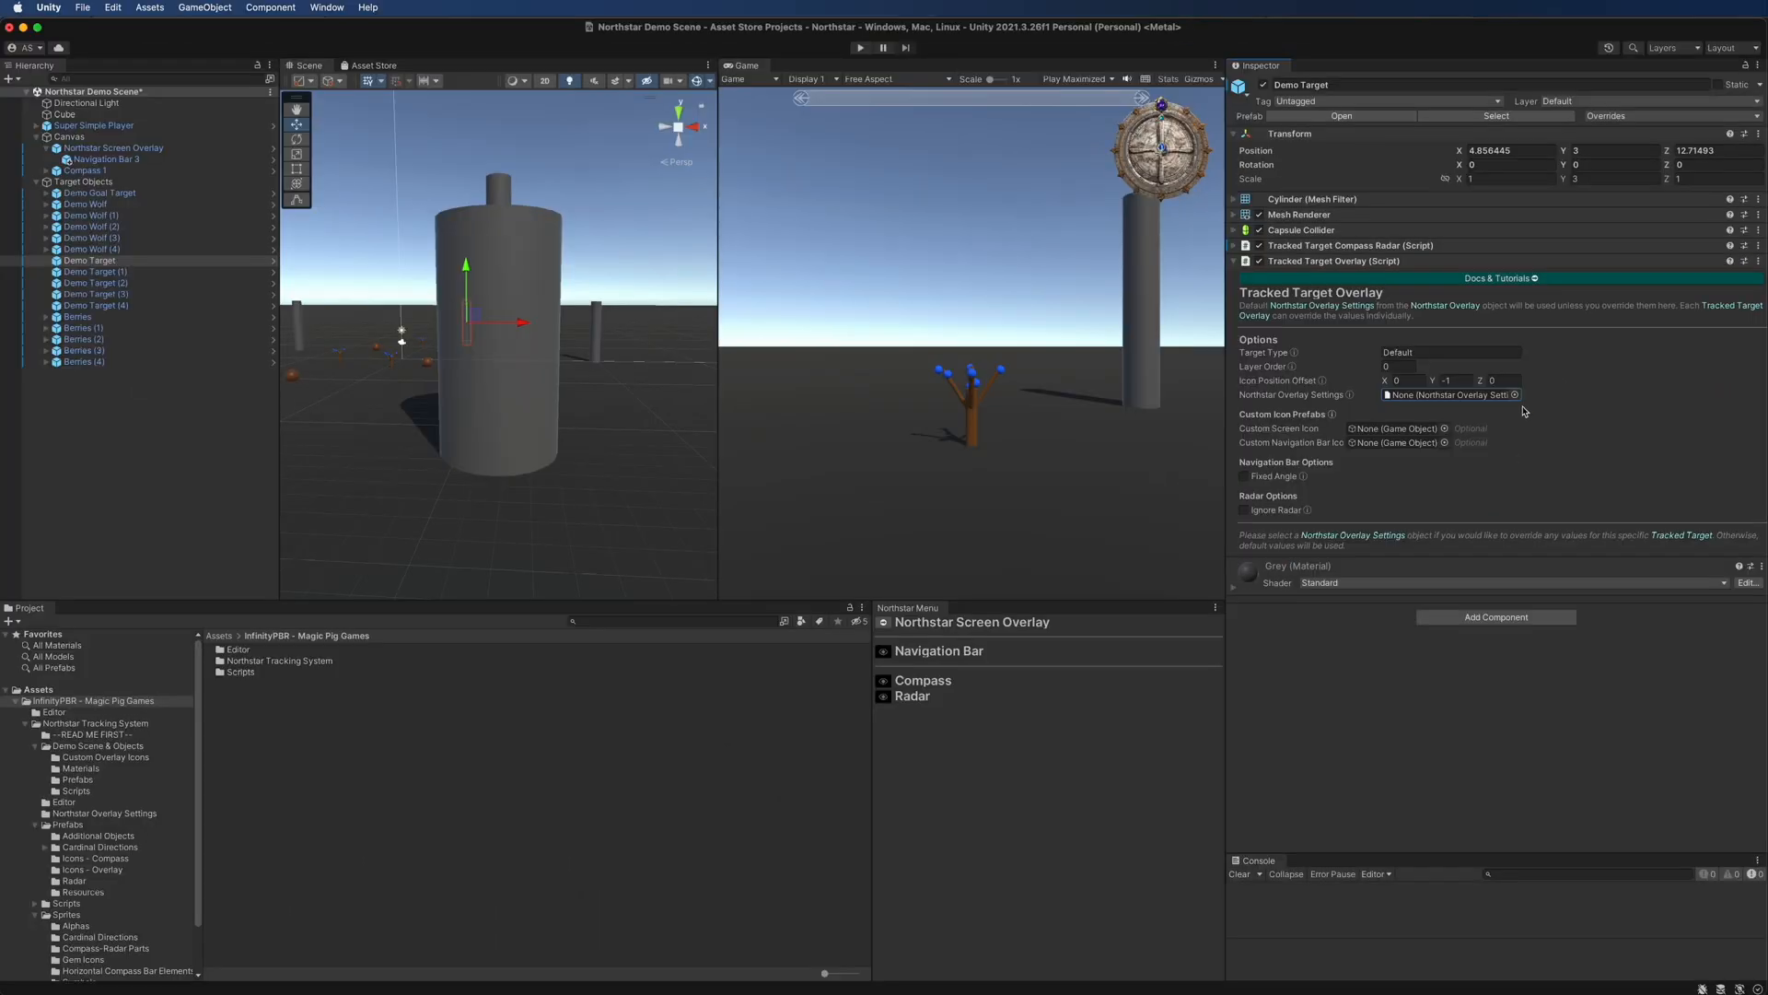
mouse_move(1349, 323)
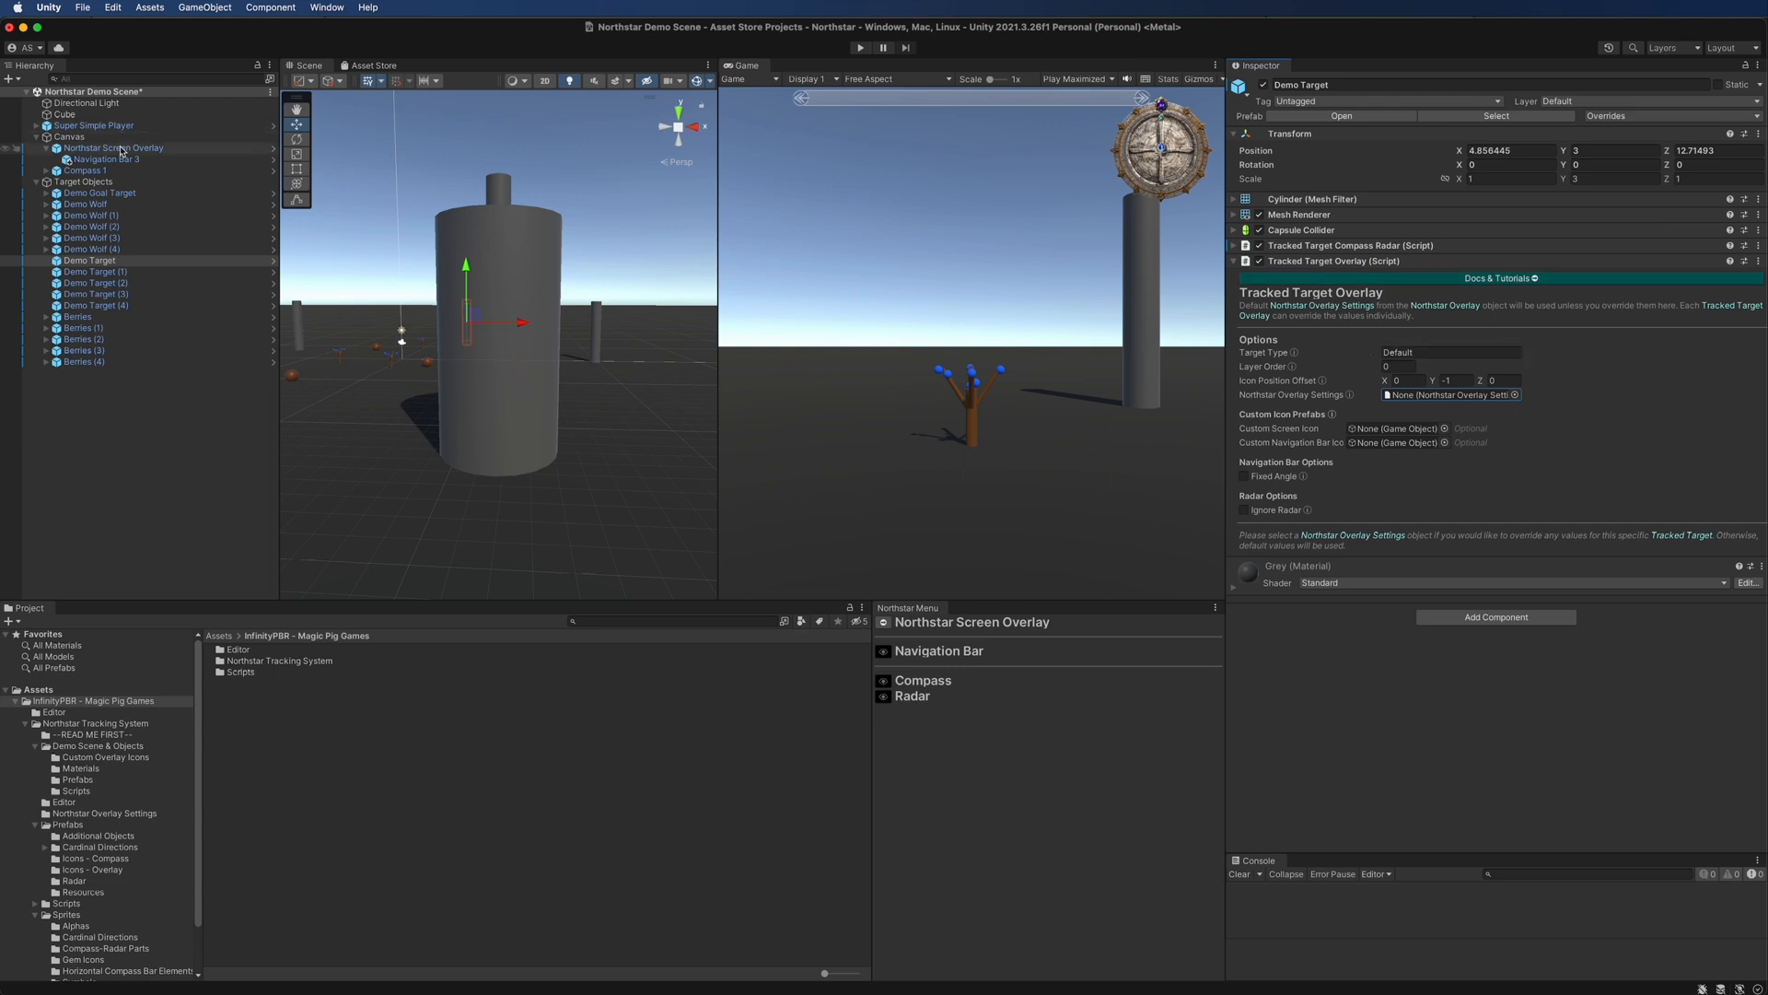
Select Demo Target and review its Tracked Target Overlay component using default overlay settings
left_click(112, 147)
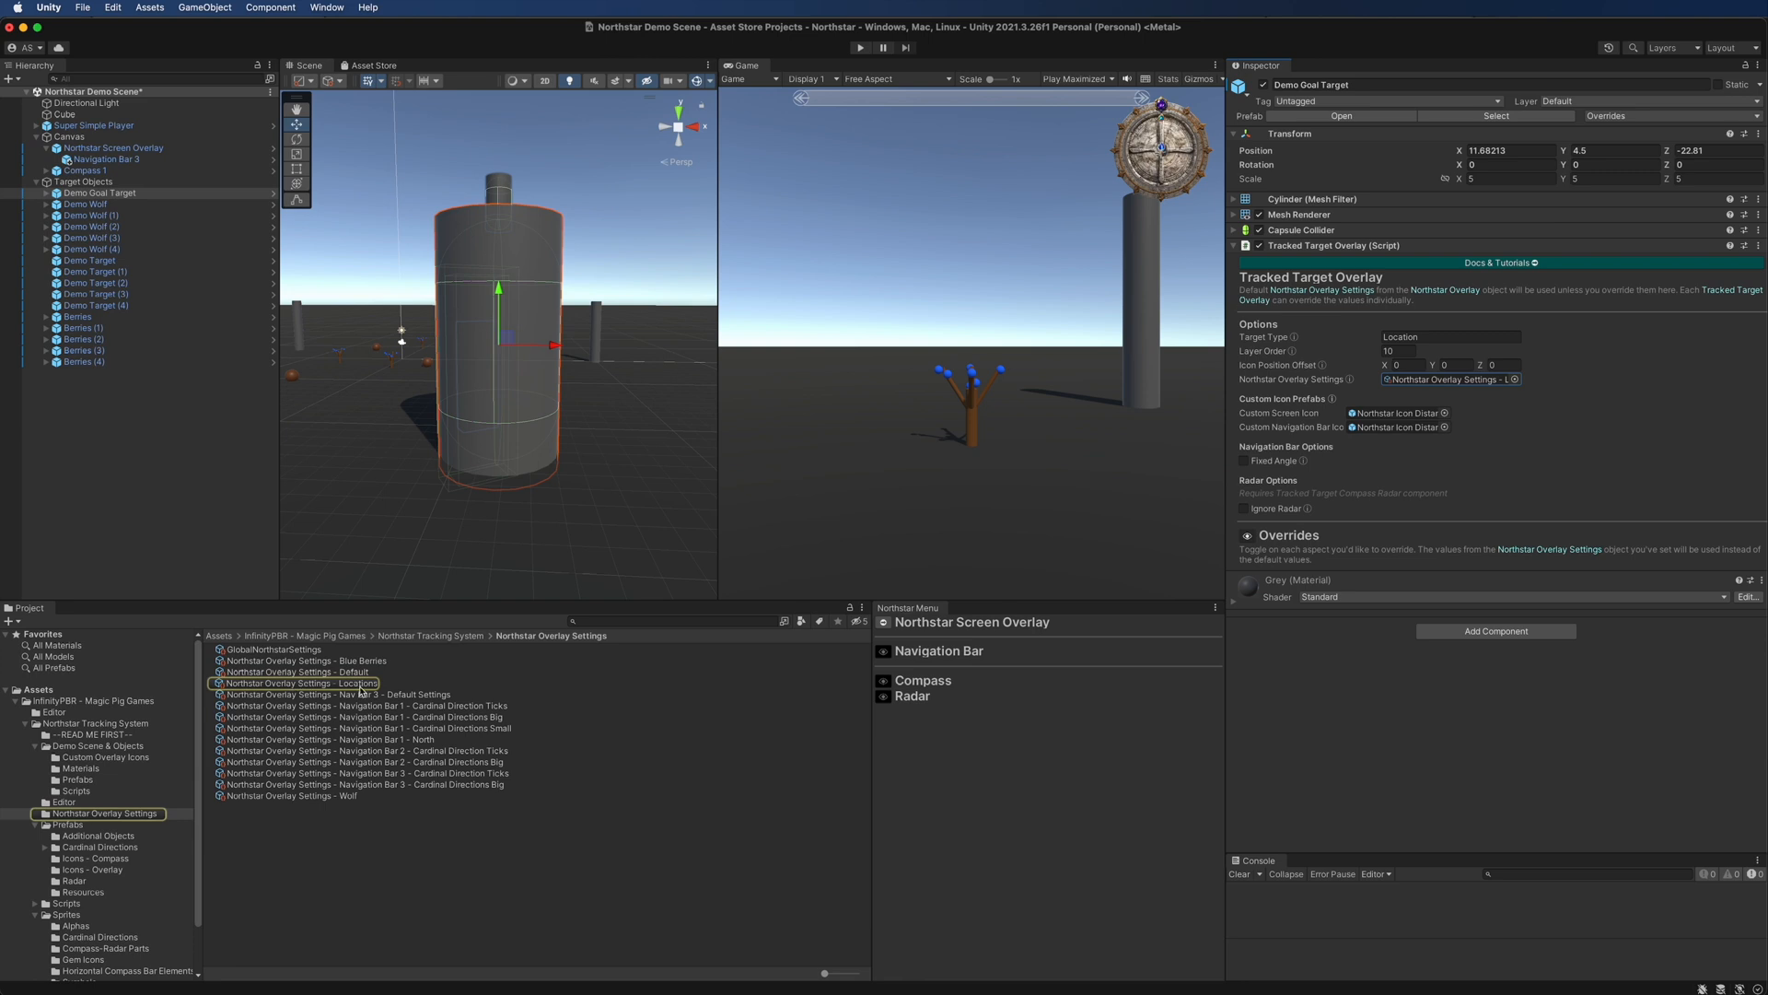
Select the 'Northstar Overlay Settings - Locations' asset and review its screen, edge, arrow and navigation bar overrides
left_click(300, 684)
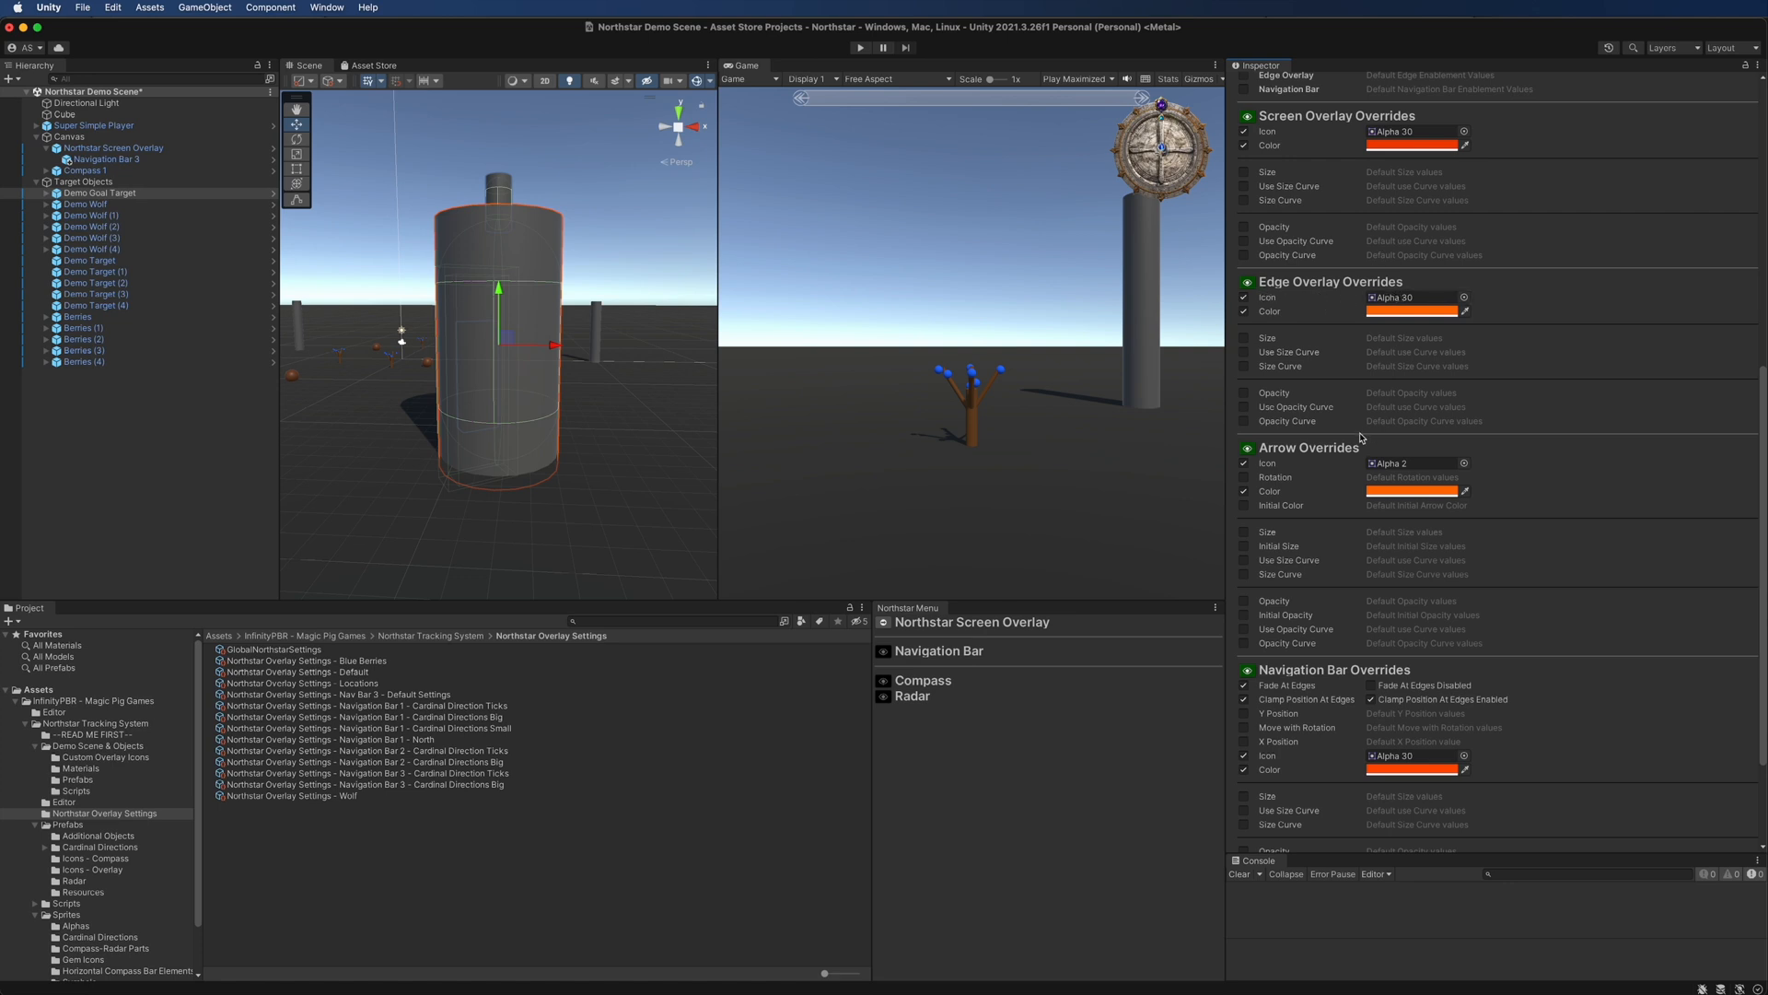
mouse_move(1282, 676)
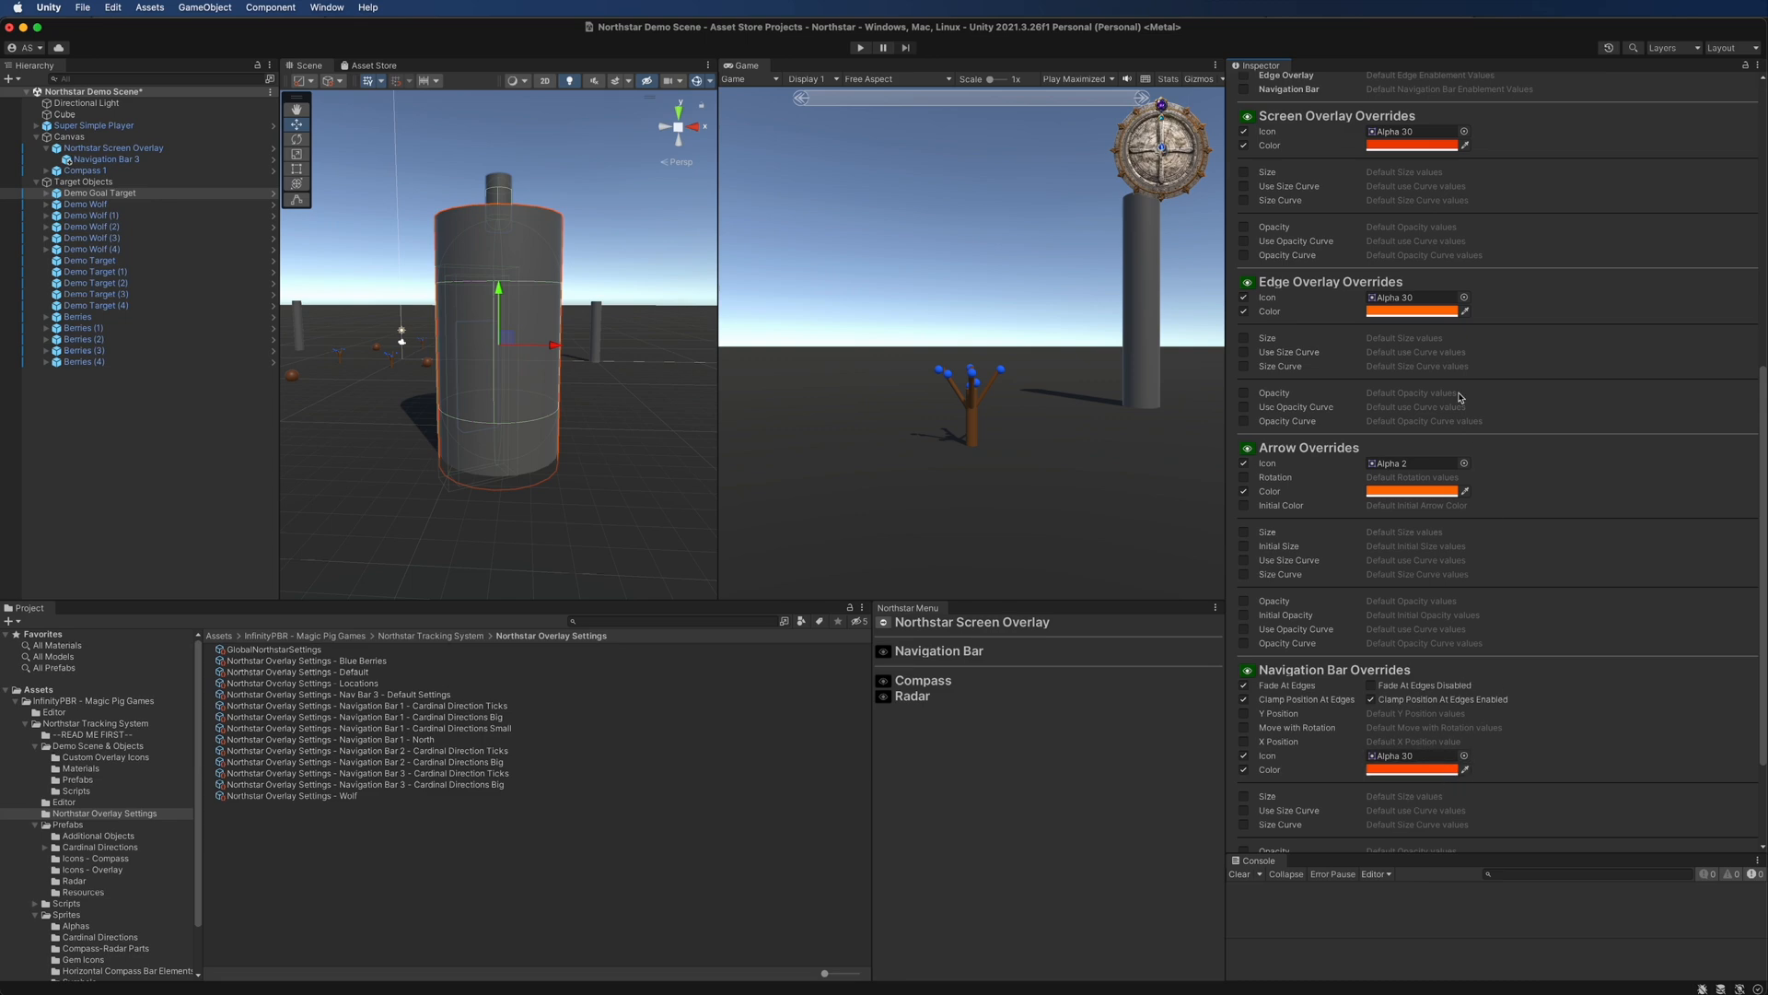
mouse_move(1424, 549)
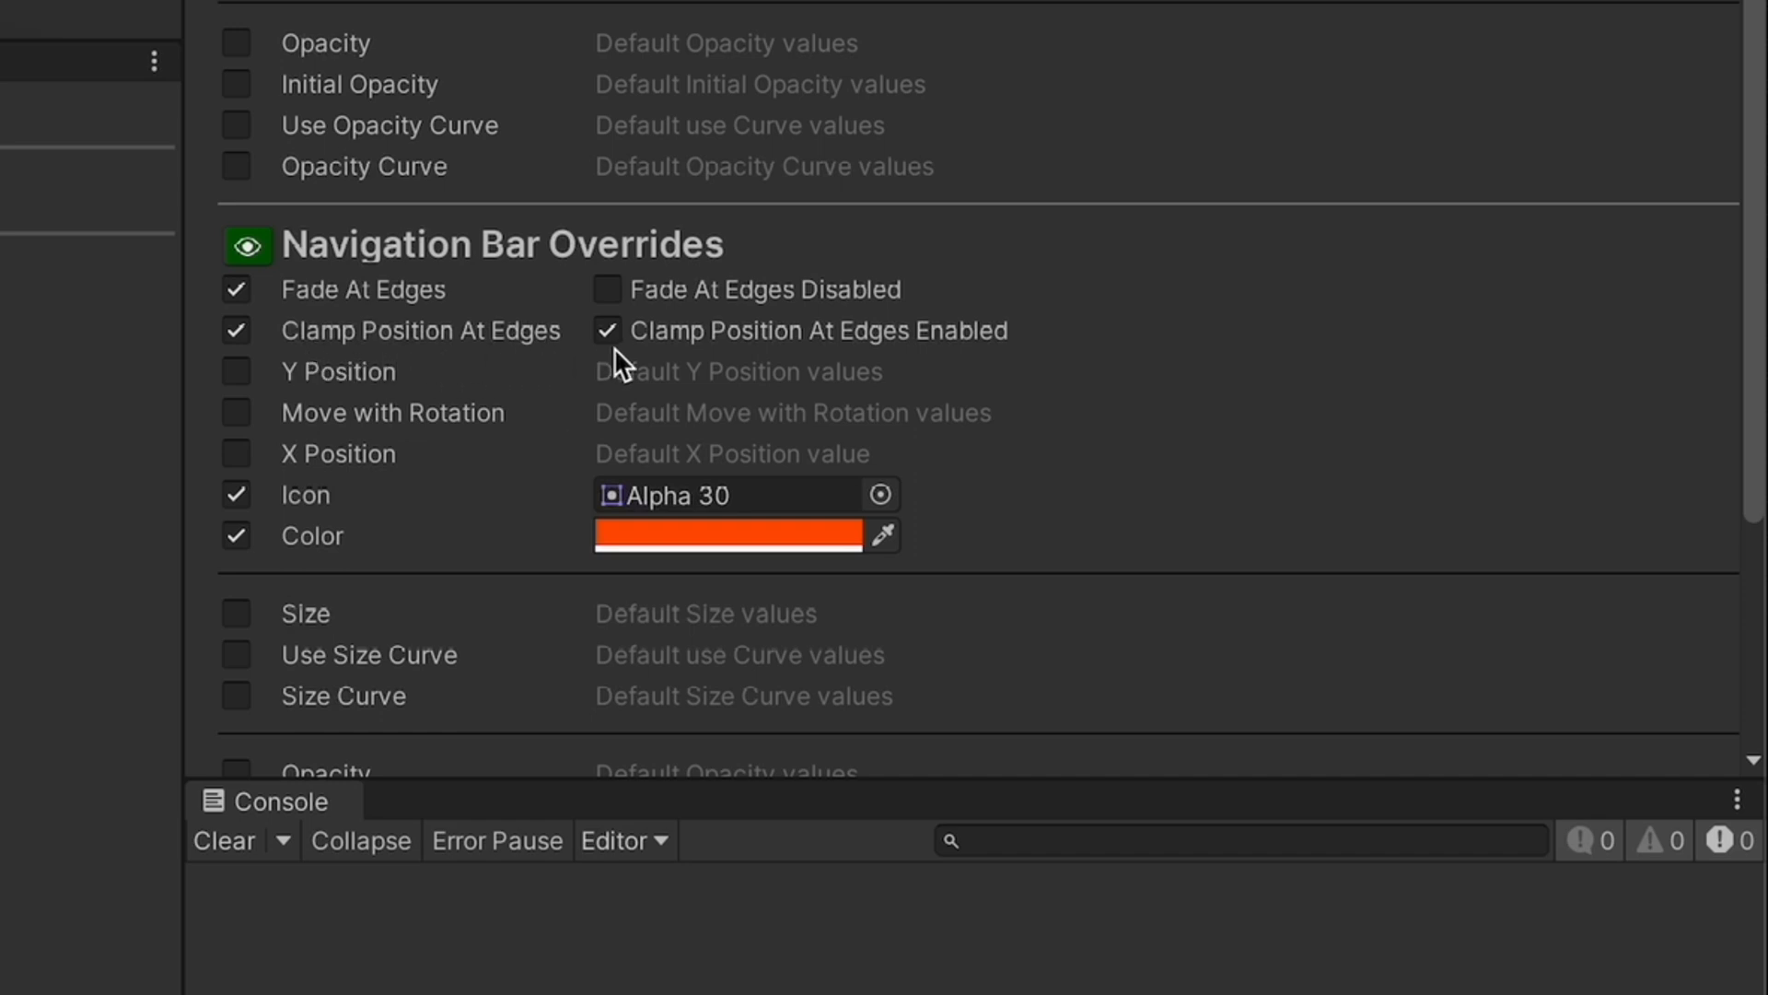
mouse_move(897, 304)
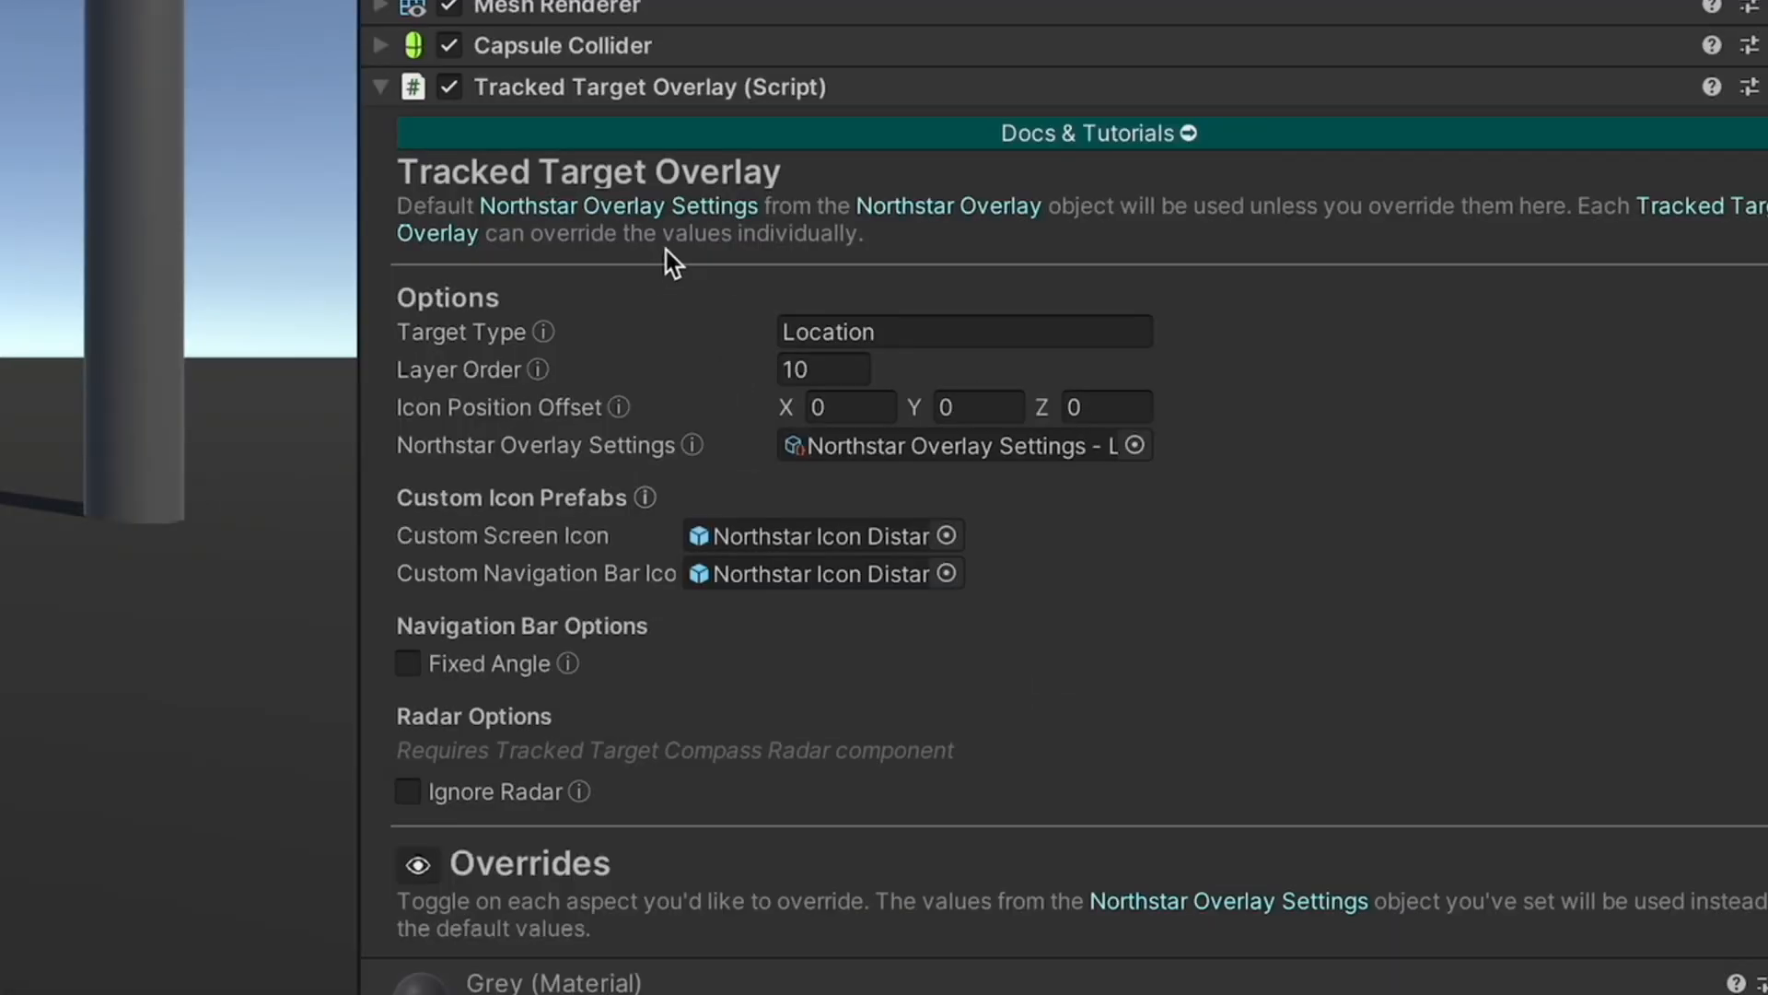
mouse_move(560, 561)
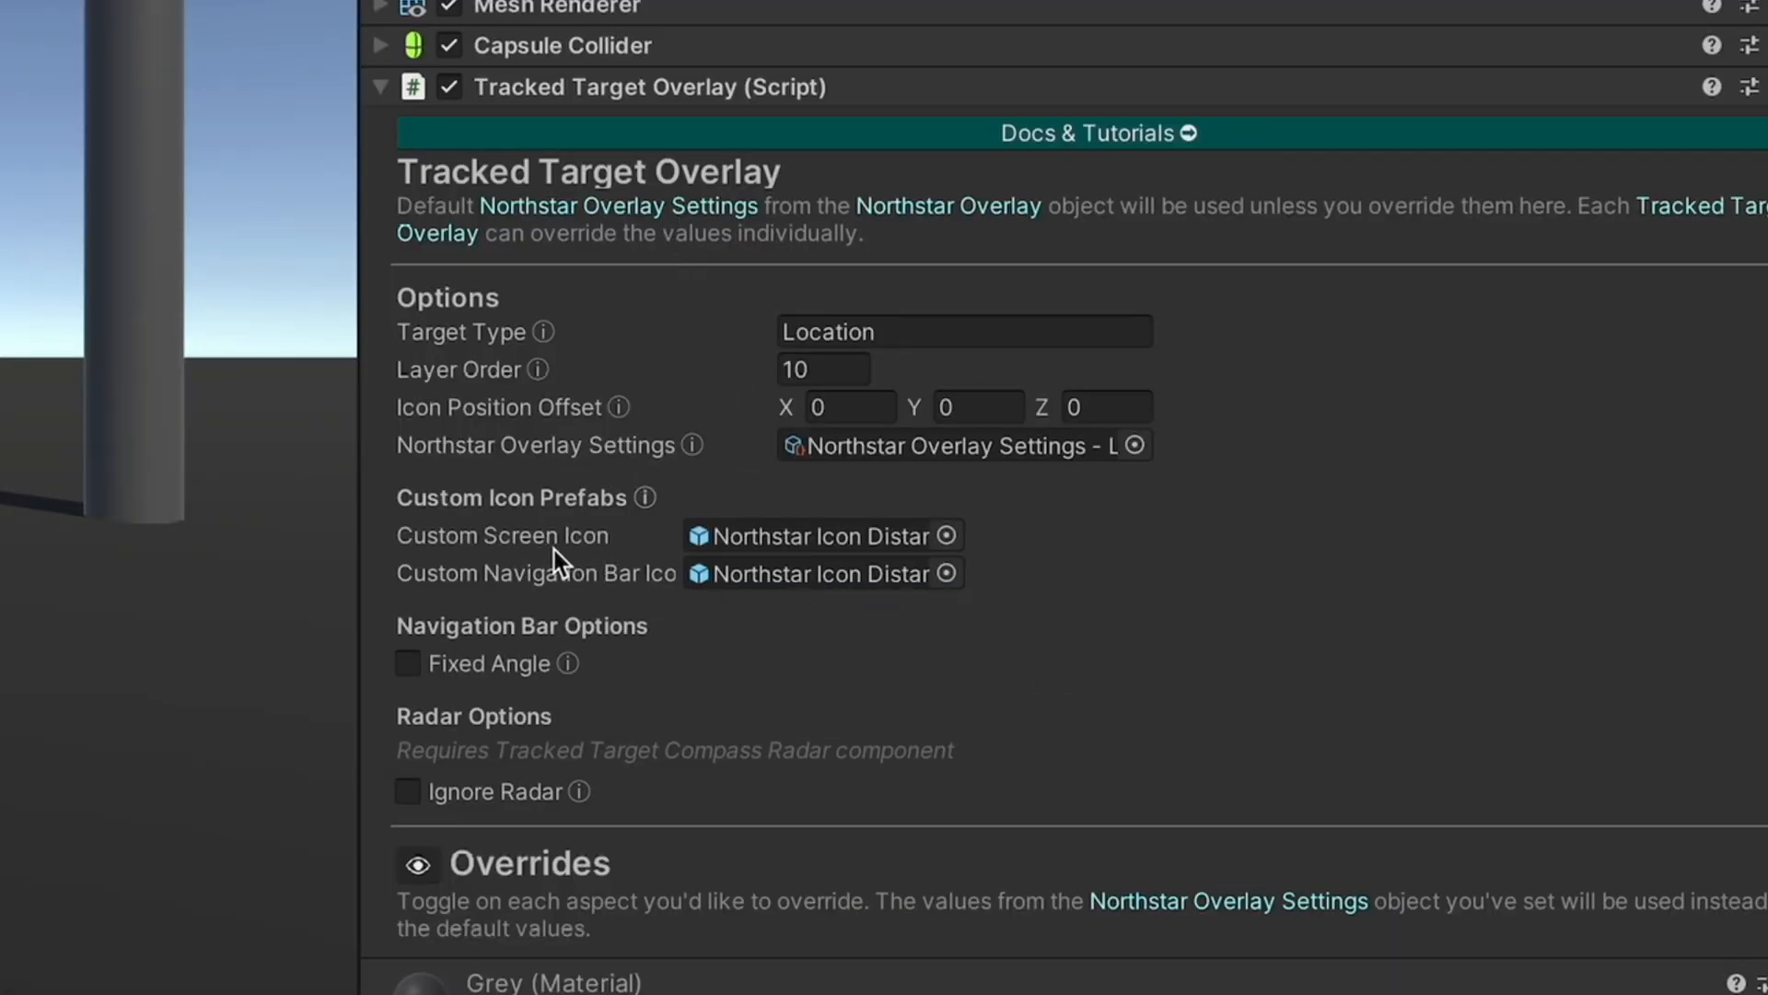
mouse_move(659, 610)
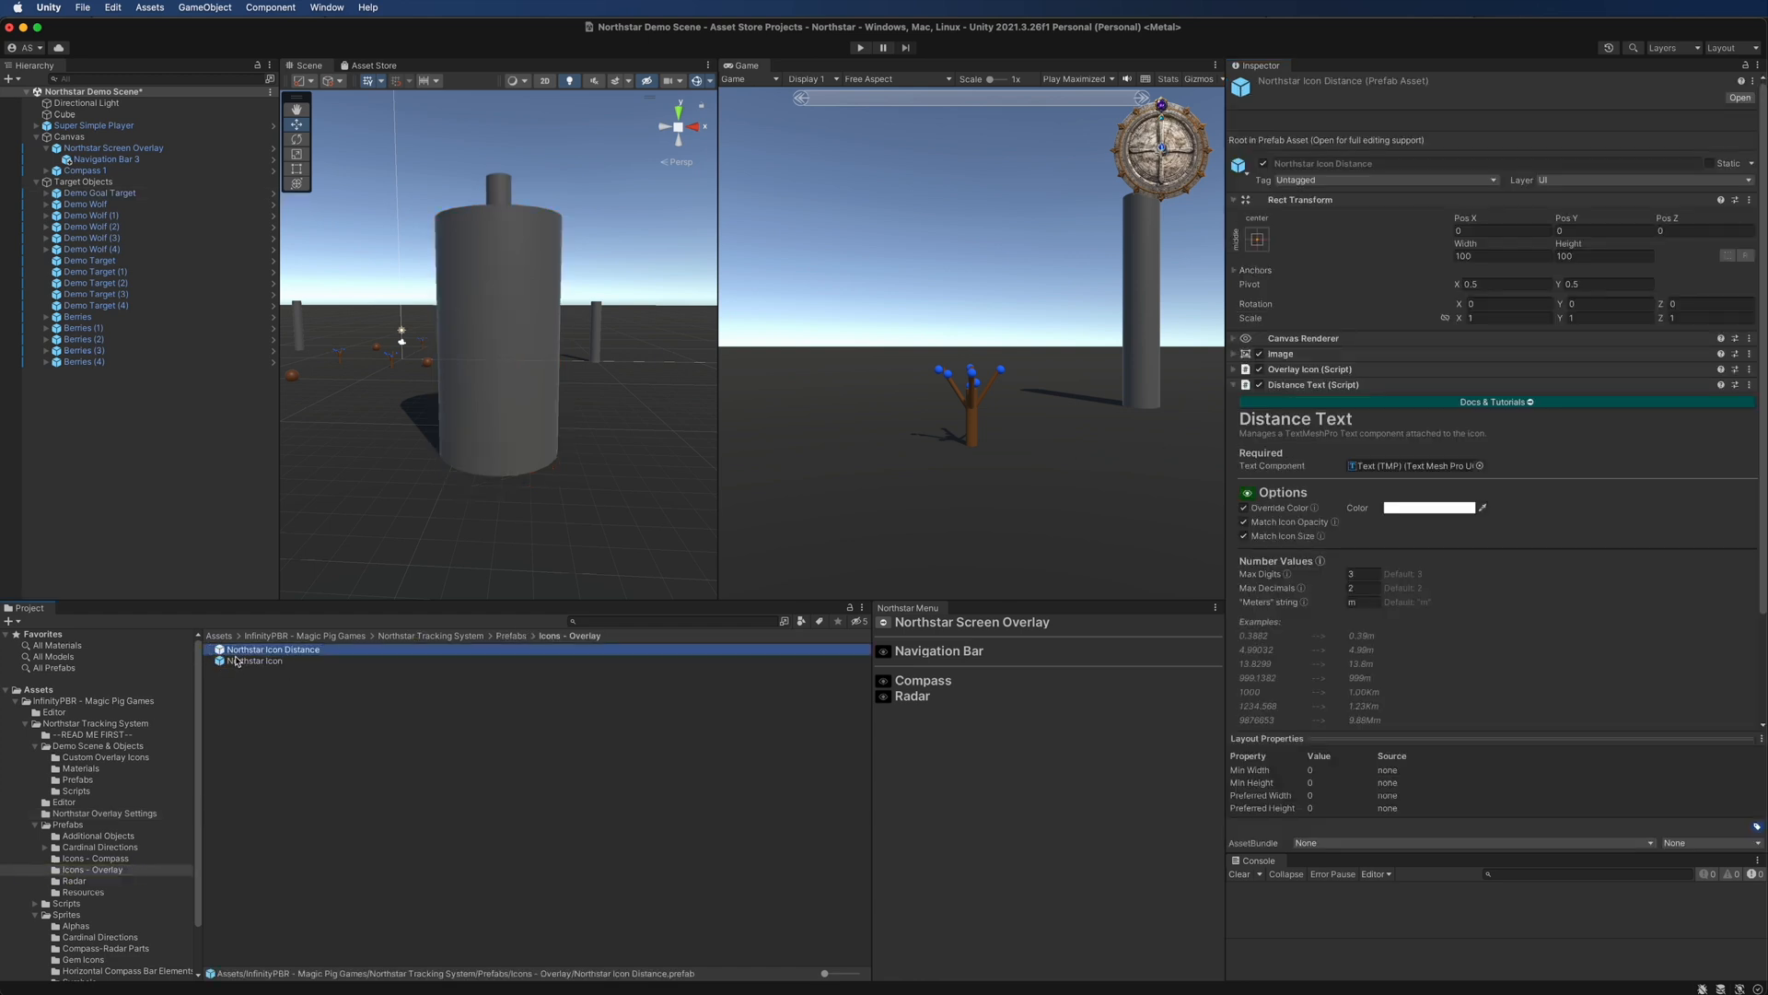
mouse_move(295, 661)
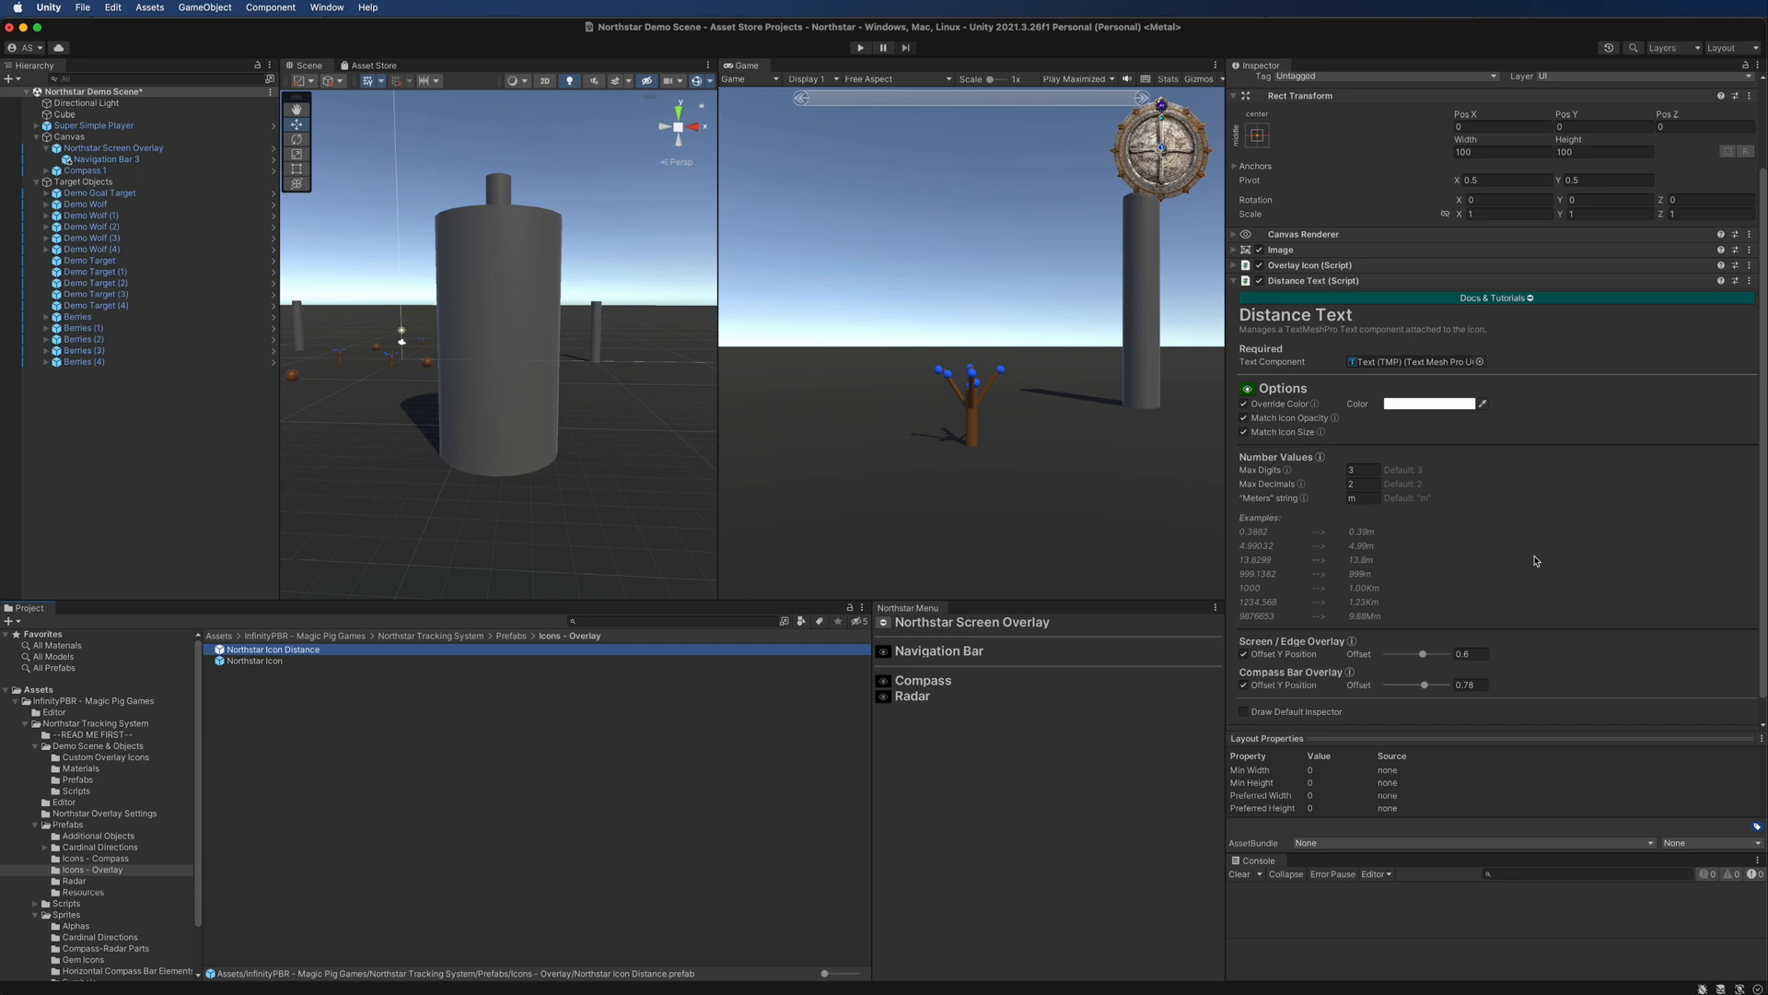
Compare Northstar Icon with Northstar Icon Distance, then enter Prefab Mode on Northstar Icon Distance
left_click(254, 662)
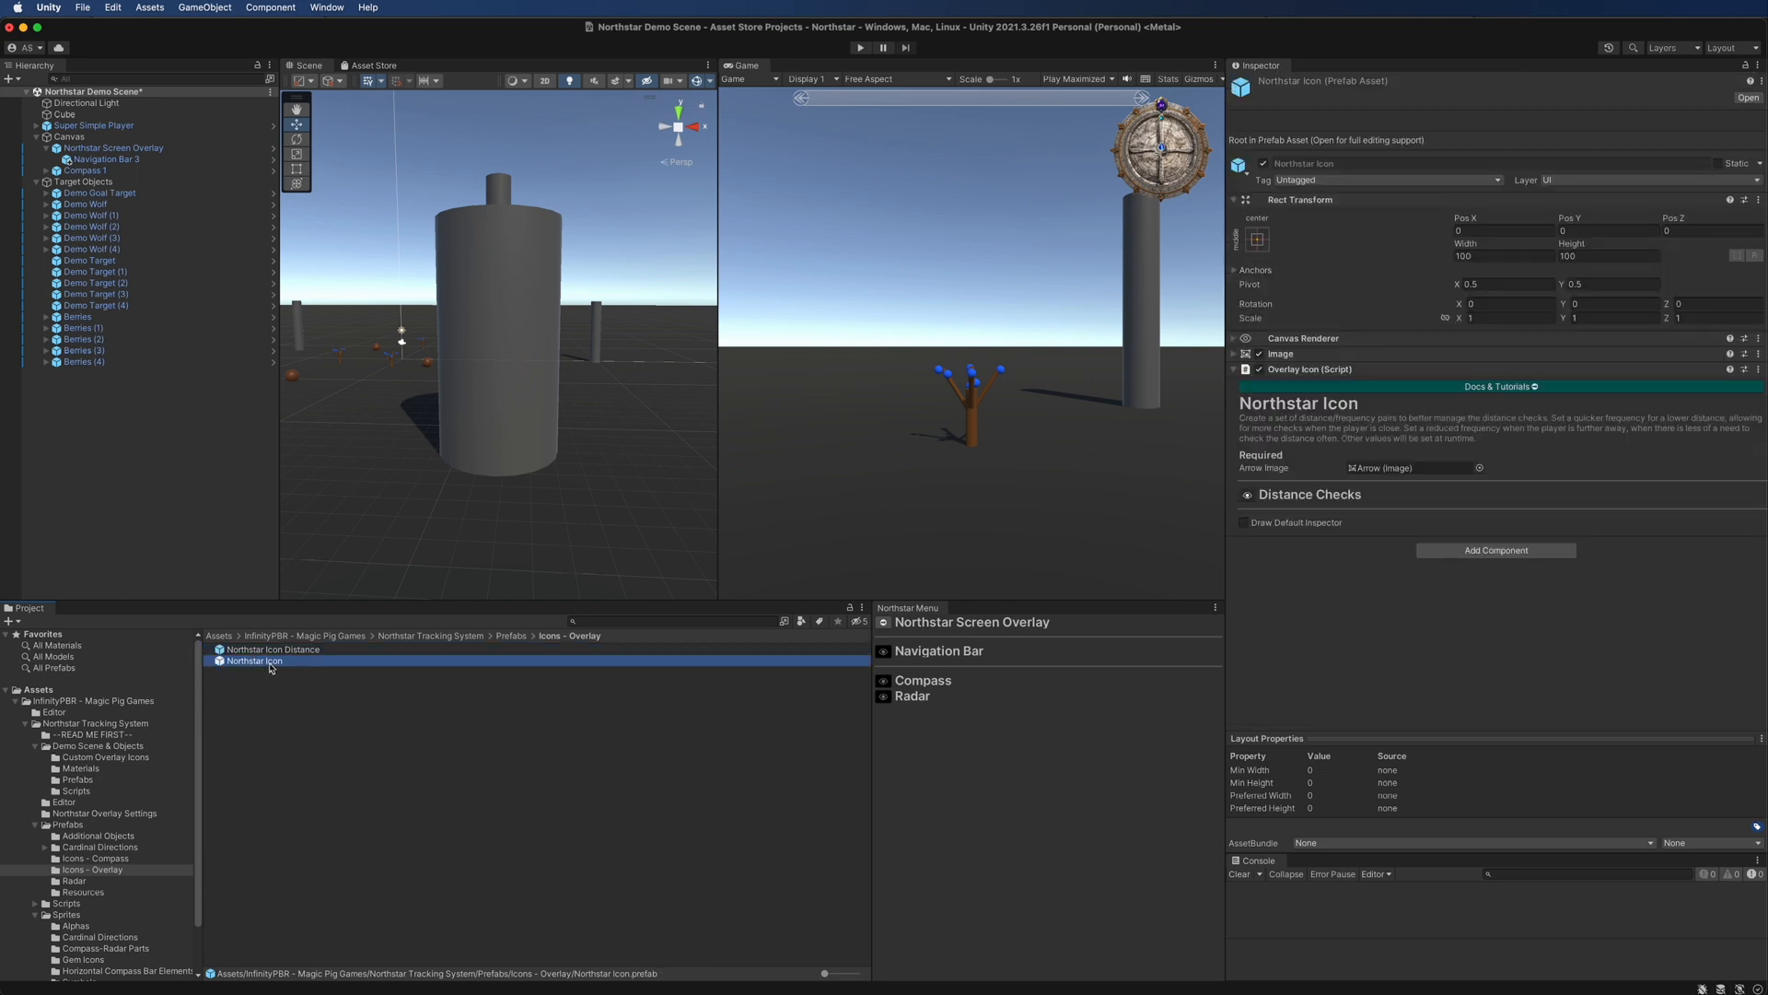
left_click(273, 648)
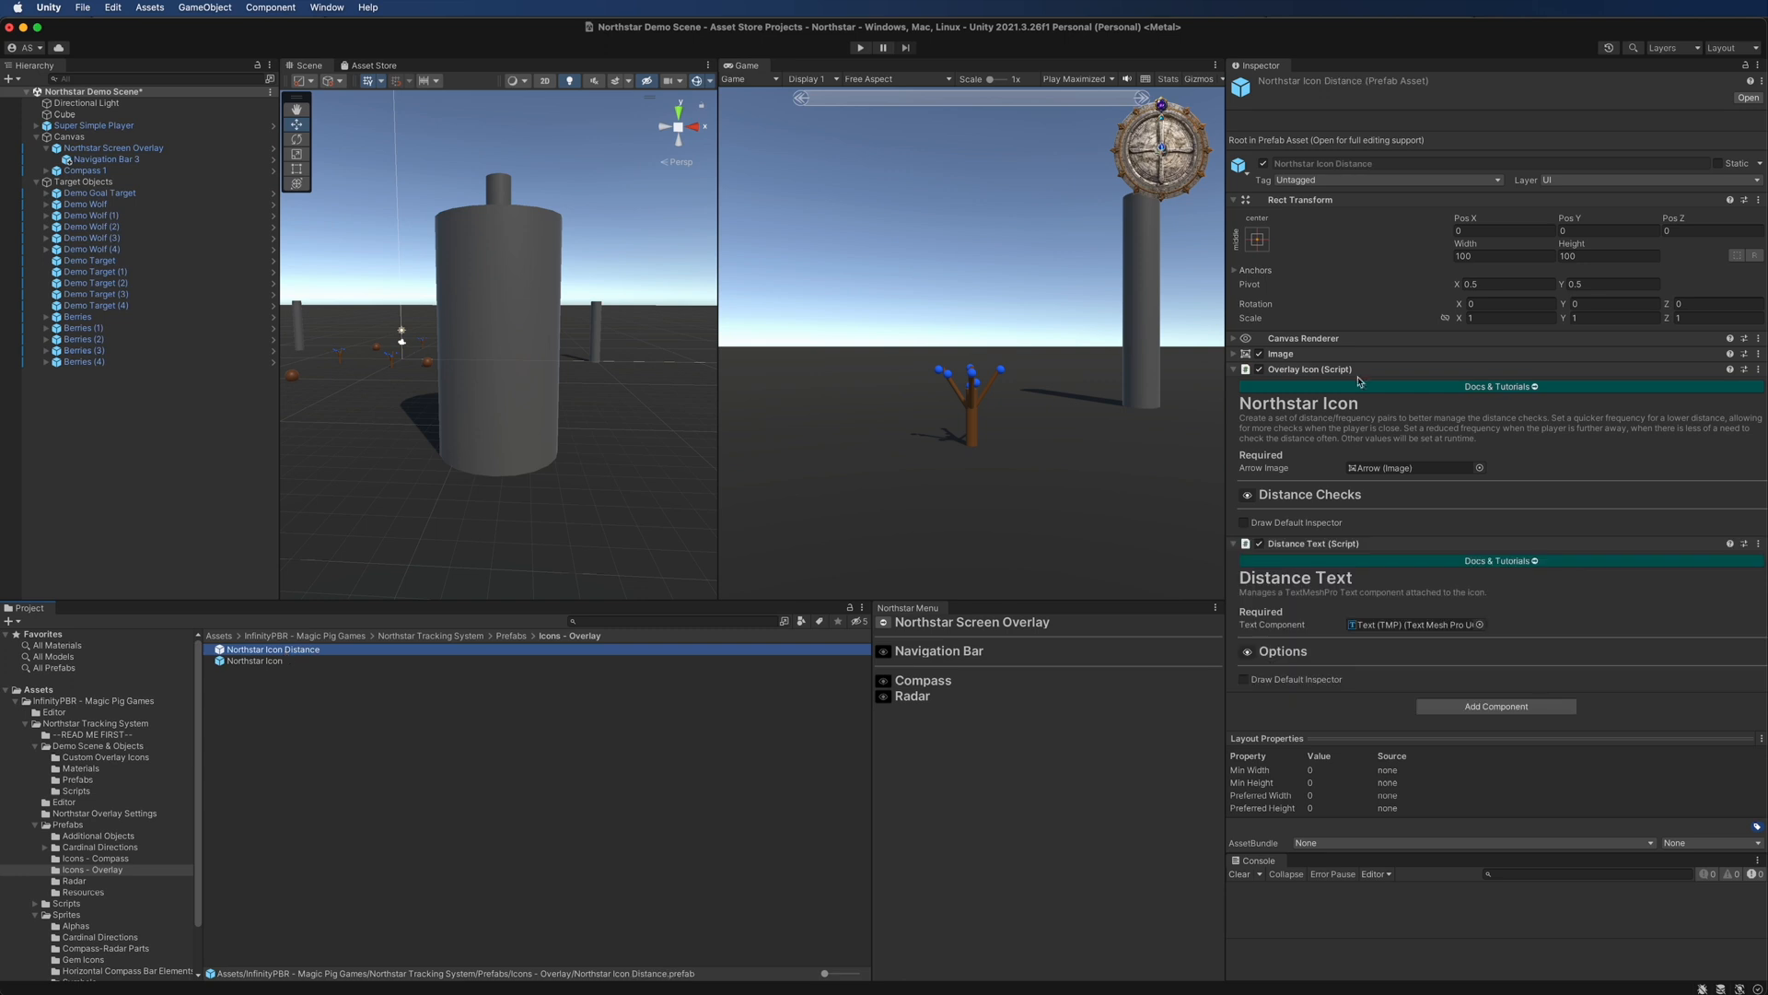
mouse_move(1341, 534)
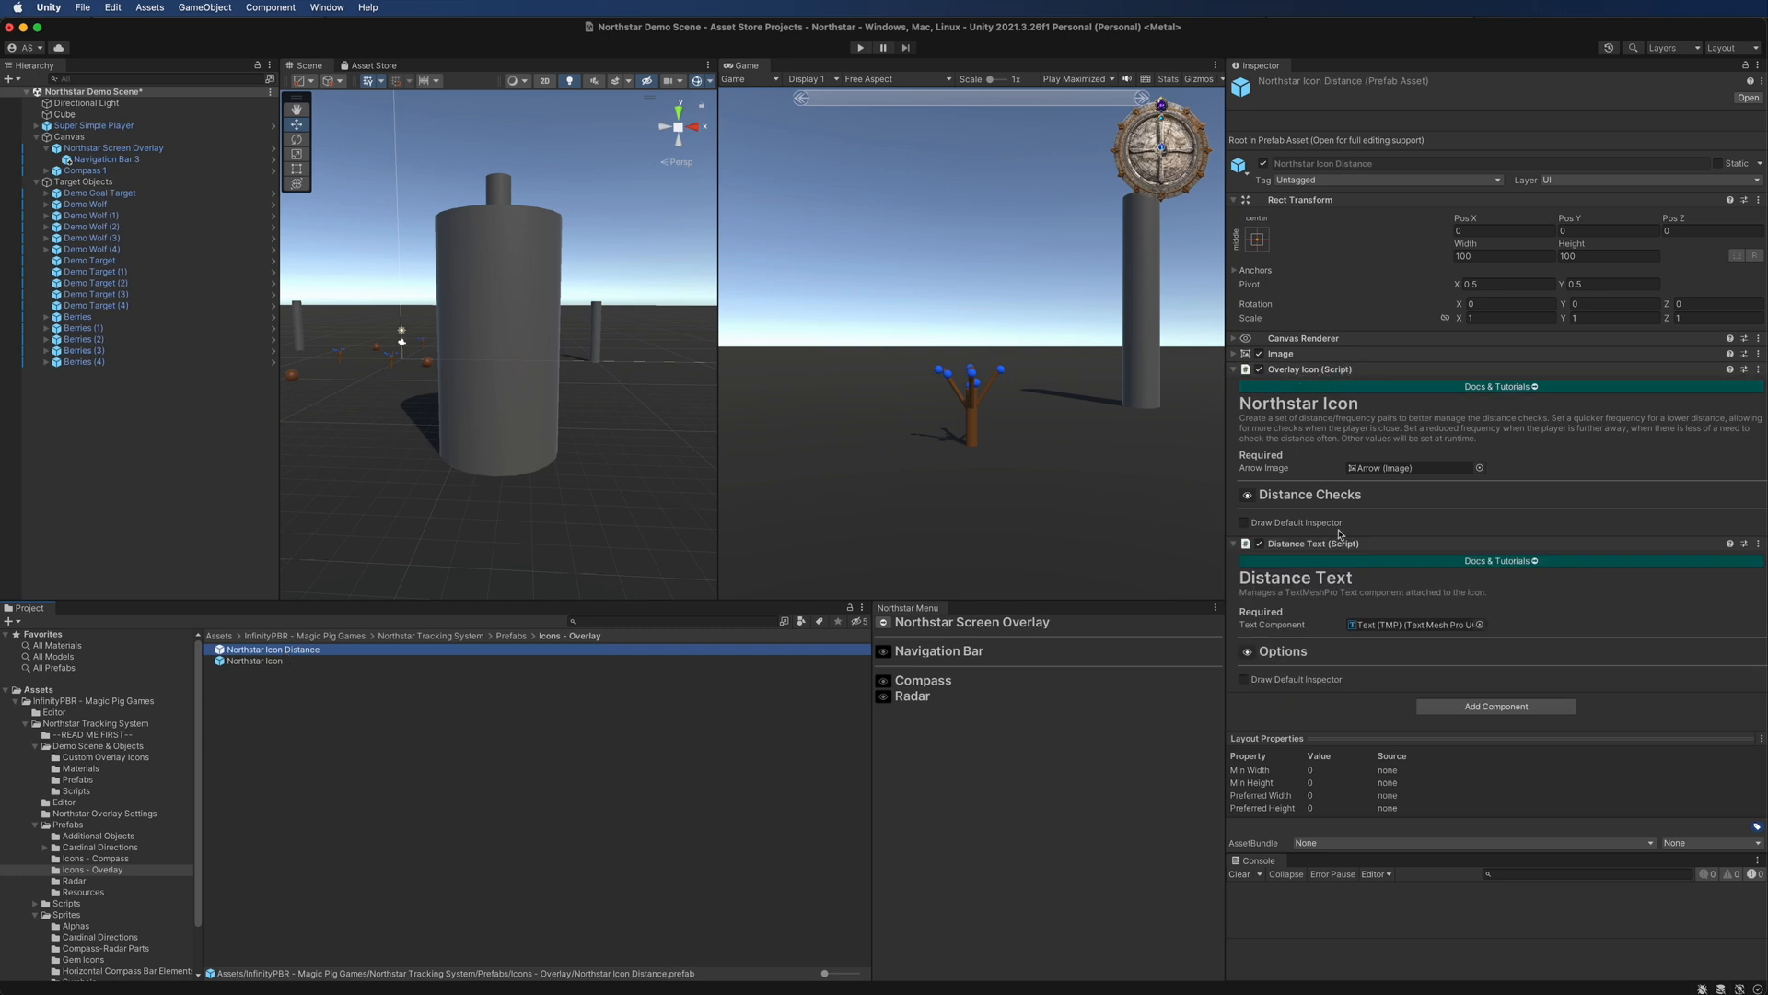
double_click(273, 648)
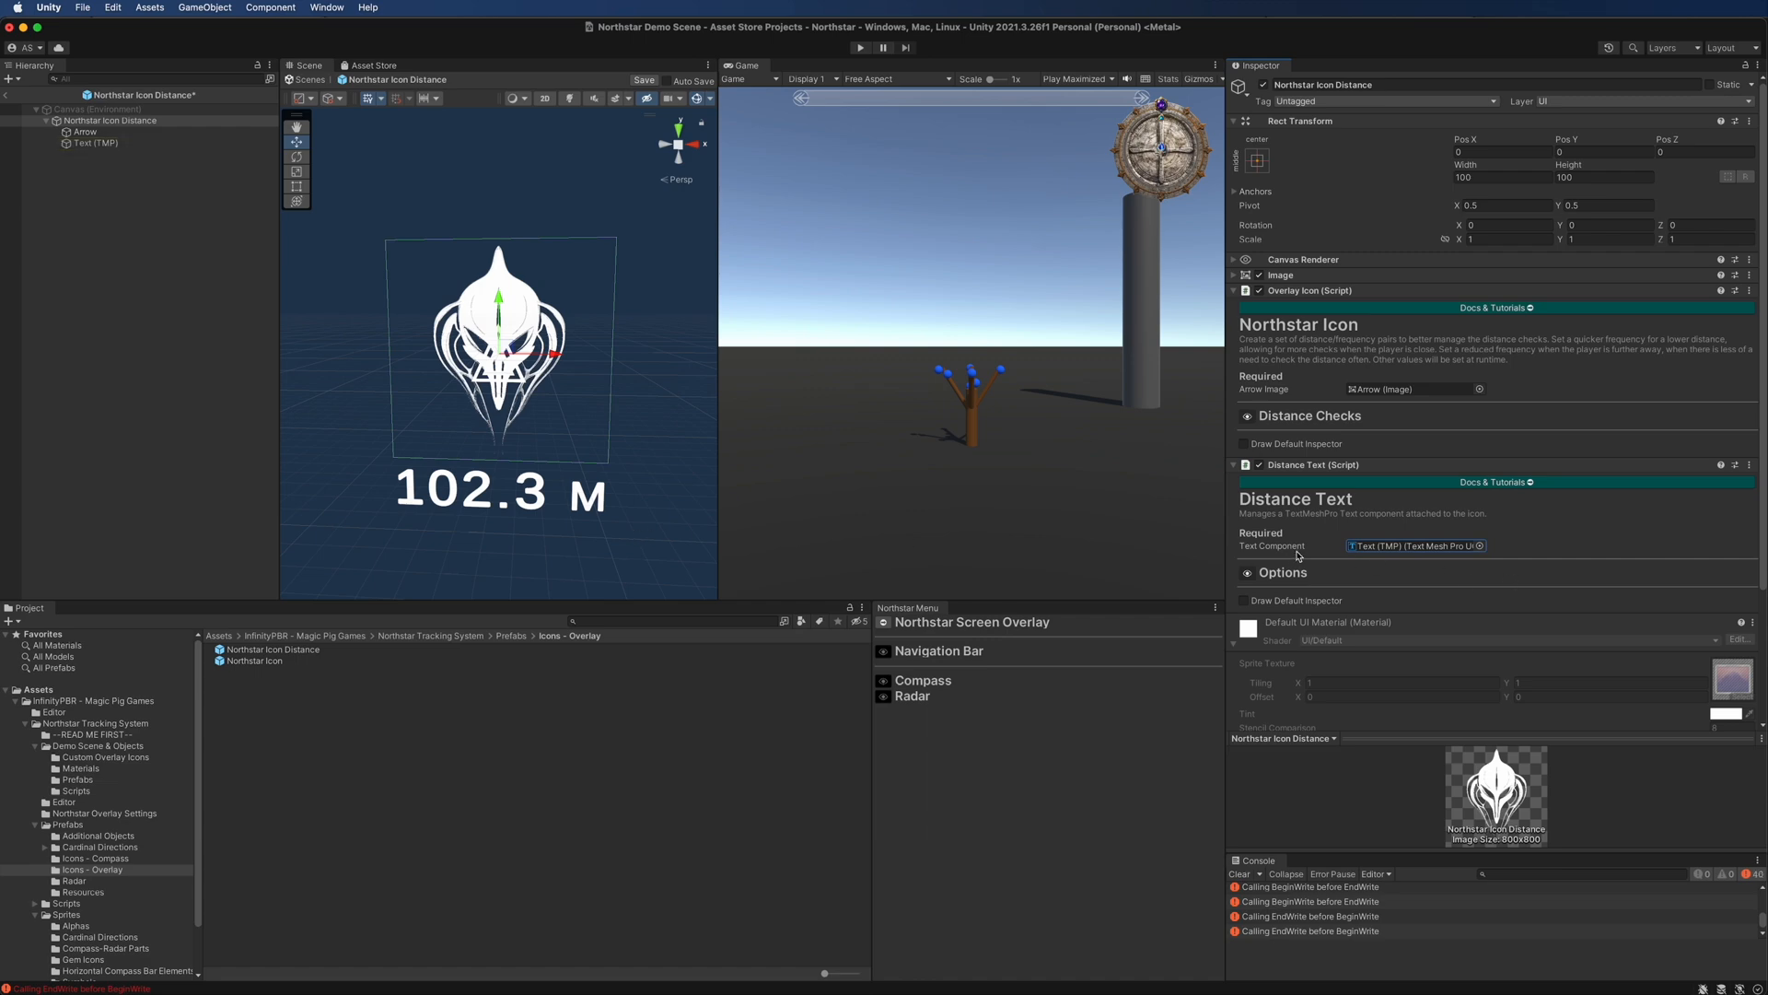
Expand the Distance Text options showing number formatting and overlay offsets 0.6 and 0.78
left_click(97, 142)
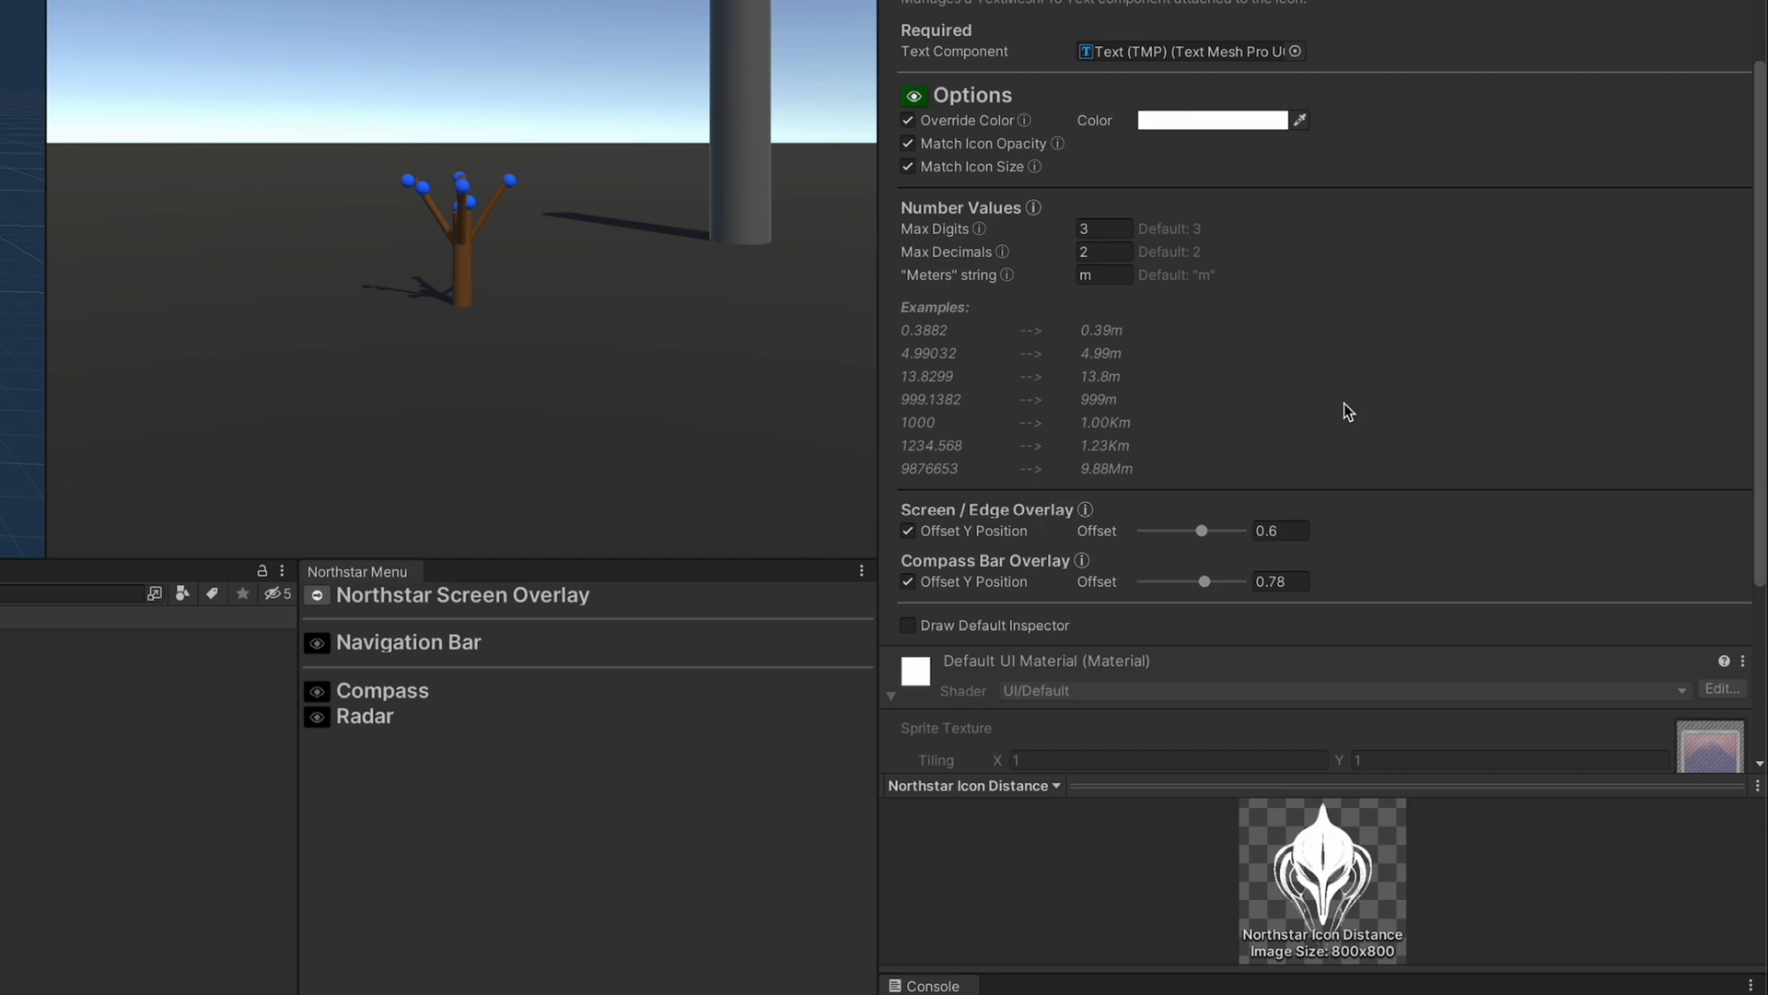
mouse_move(1341, 405)
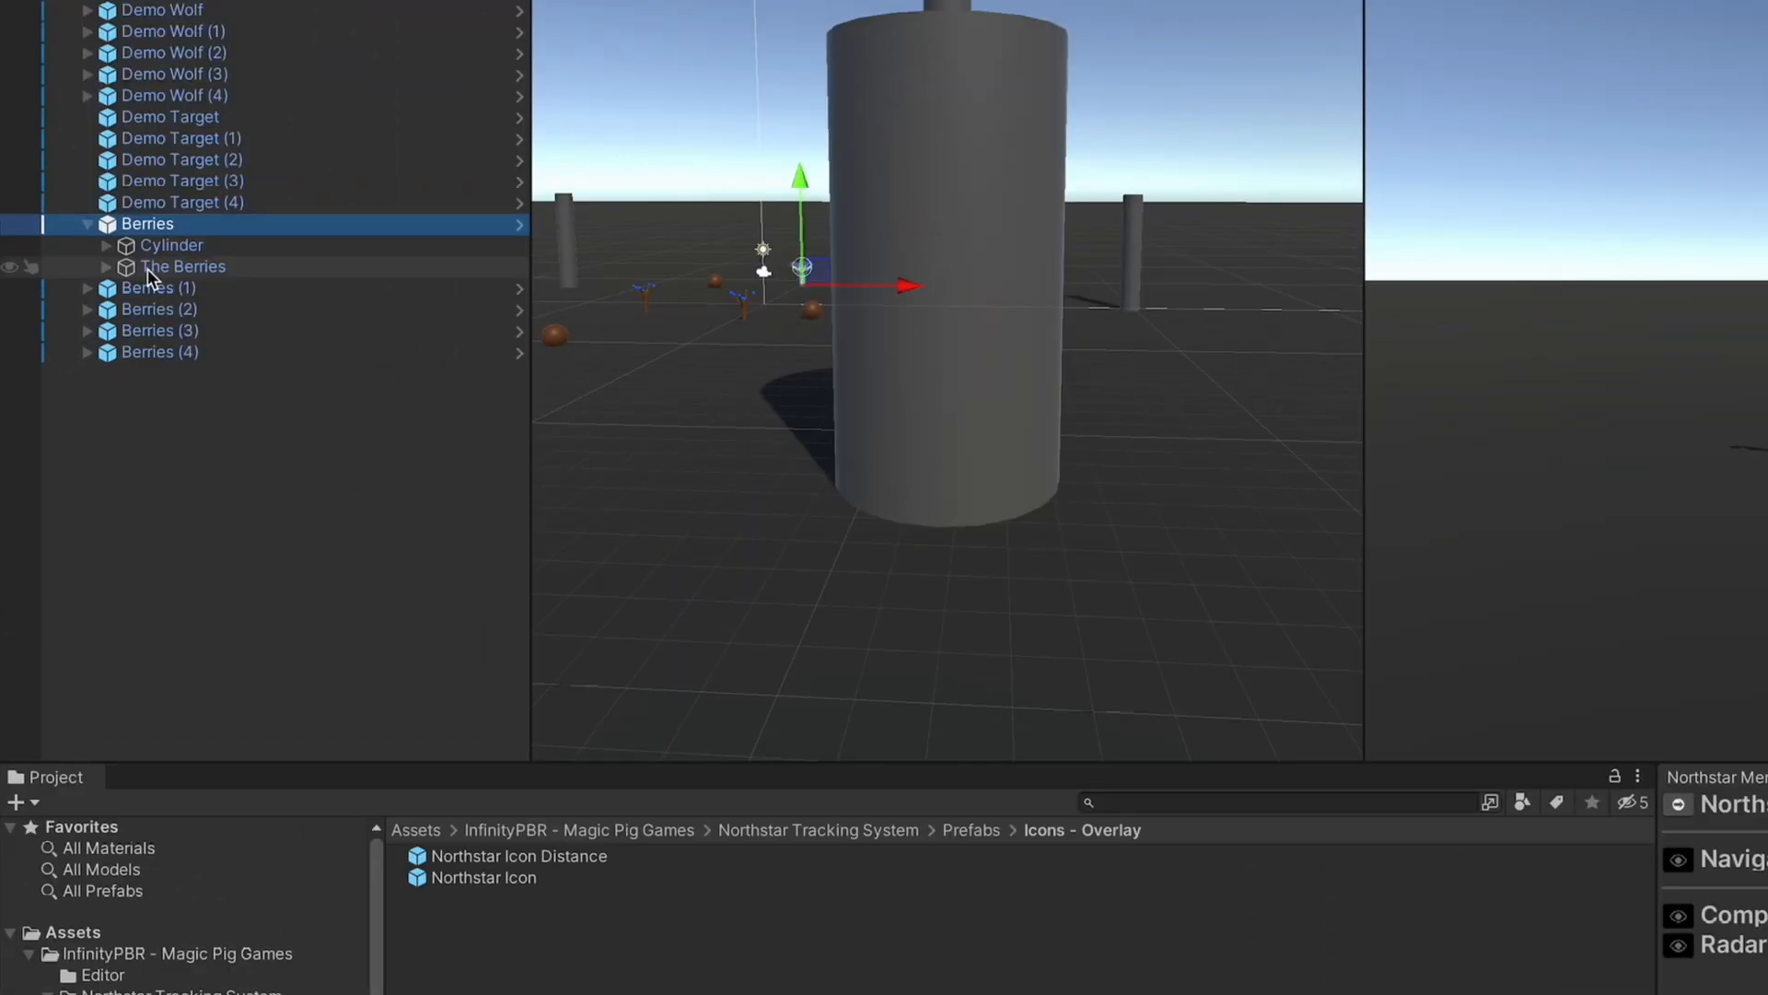
Select The Berries child to show its Pickups-type overlay with the Northstar Icon - Blue screen icon
left_click(183, 266)
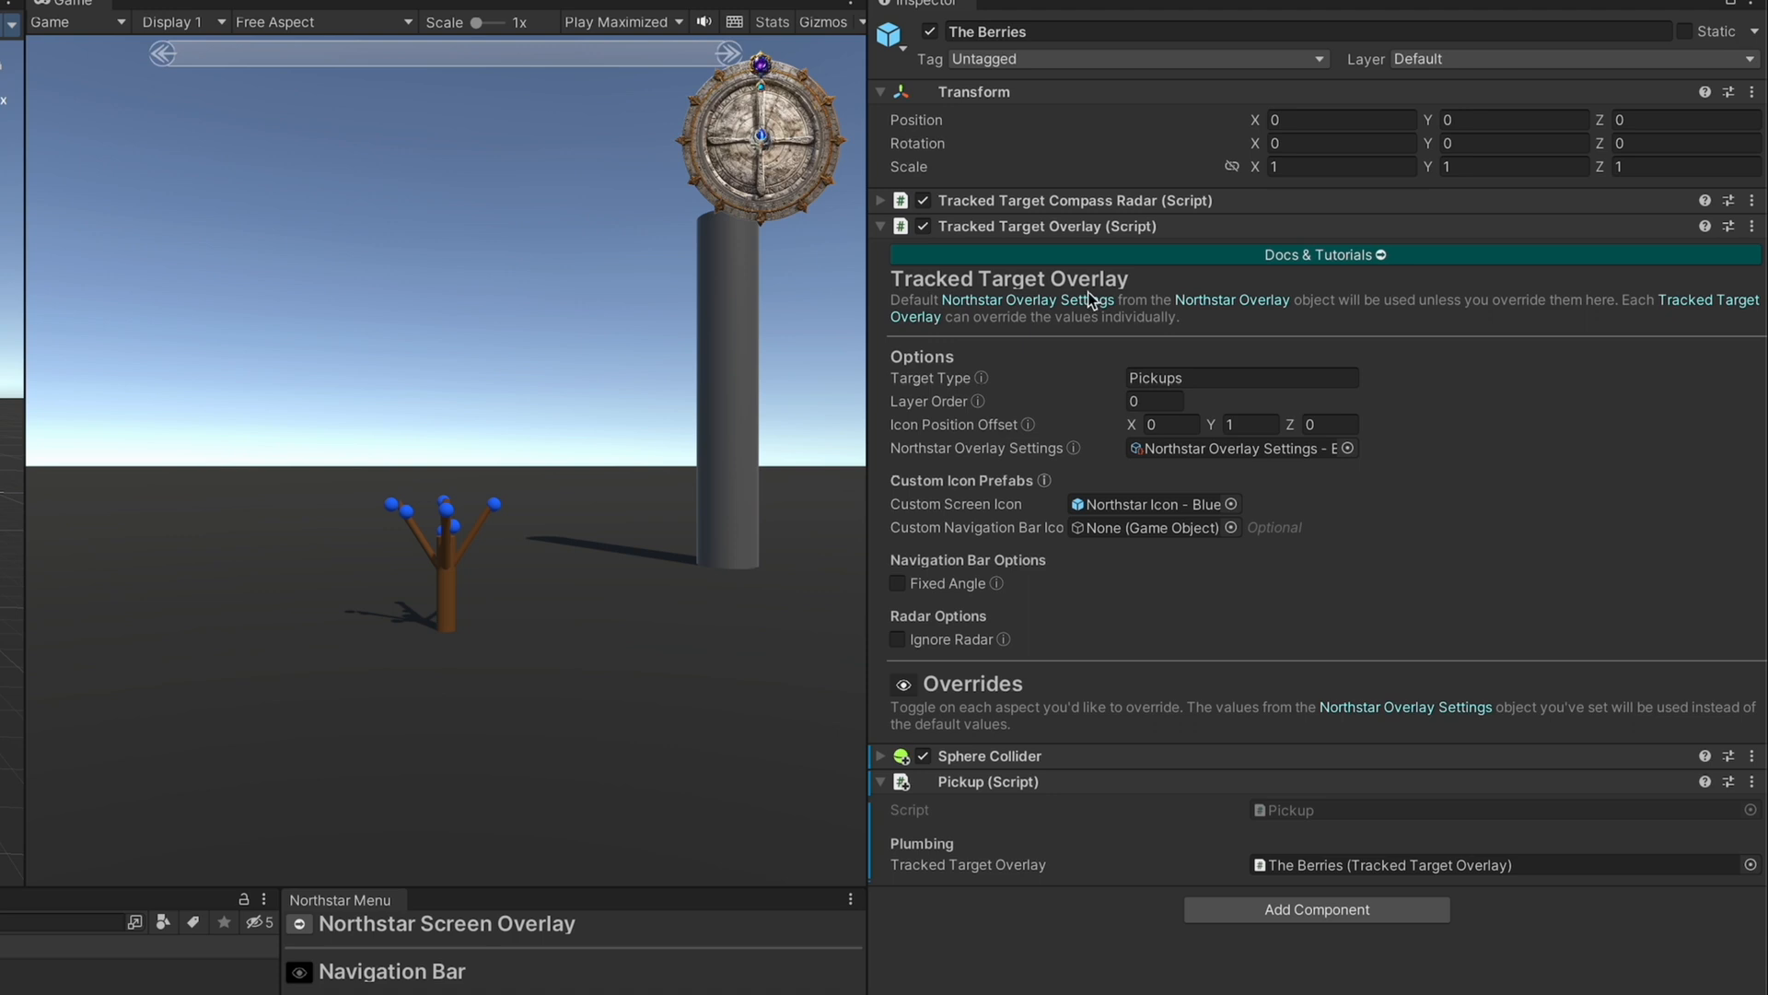
mouse_move(1110, 215)
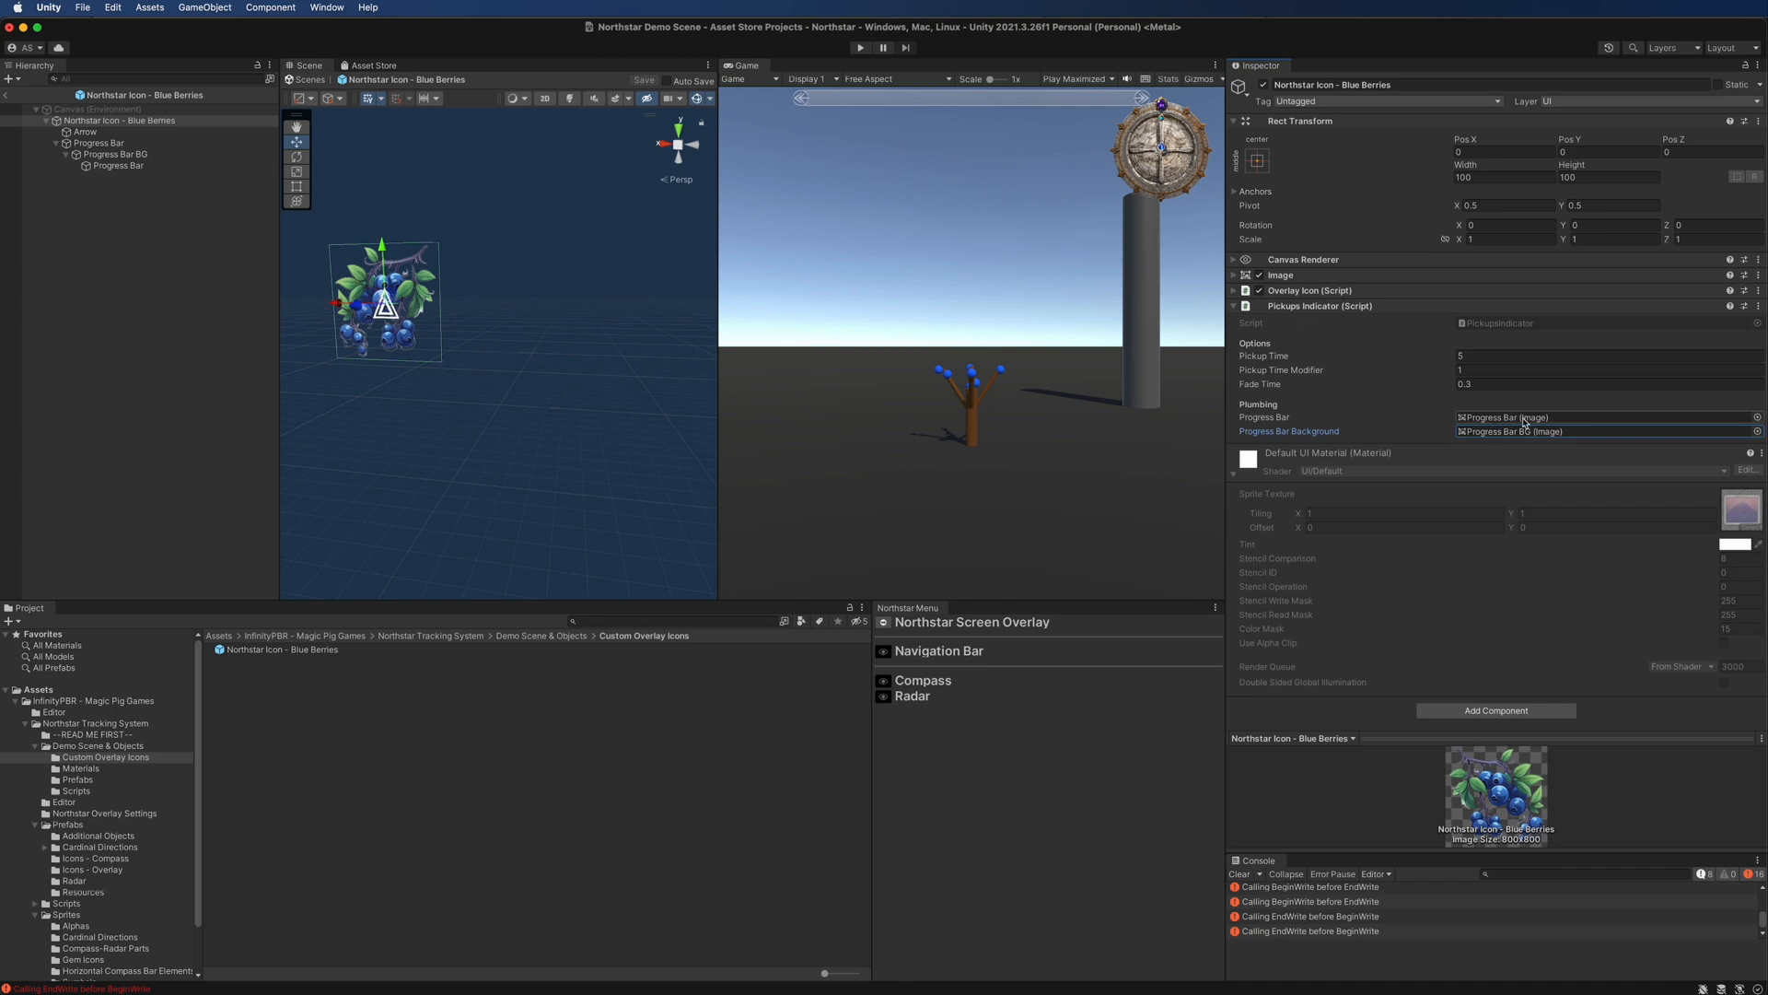
Ping the Pickups Indicator's progress bar object, then exit Prefab Mode back to the Northstar Demo Scene
left_click(118, 166)
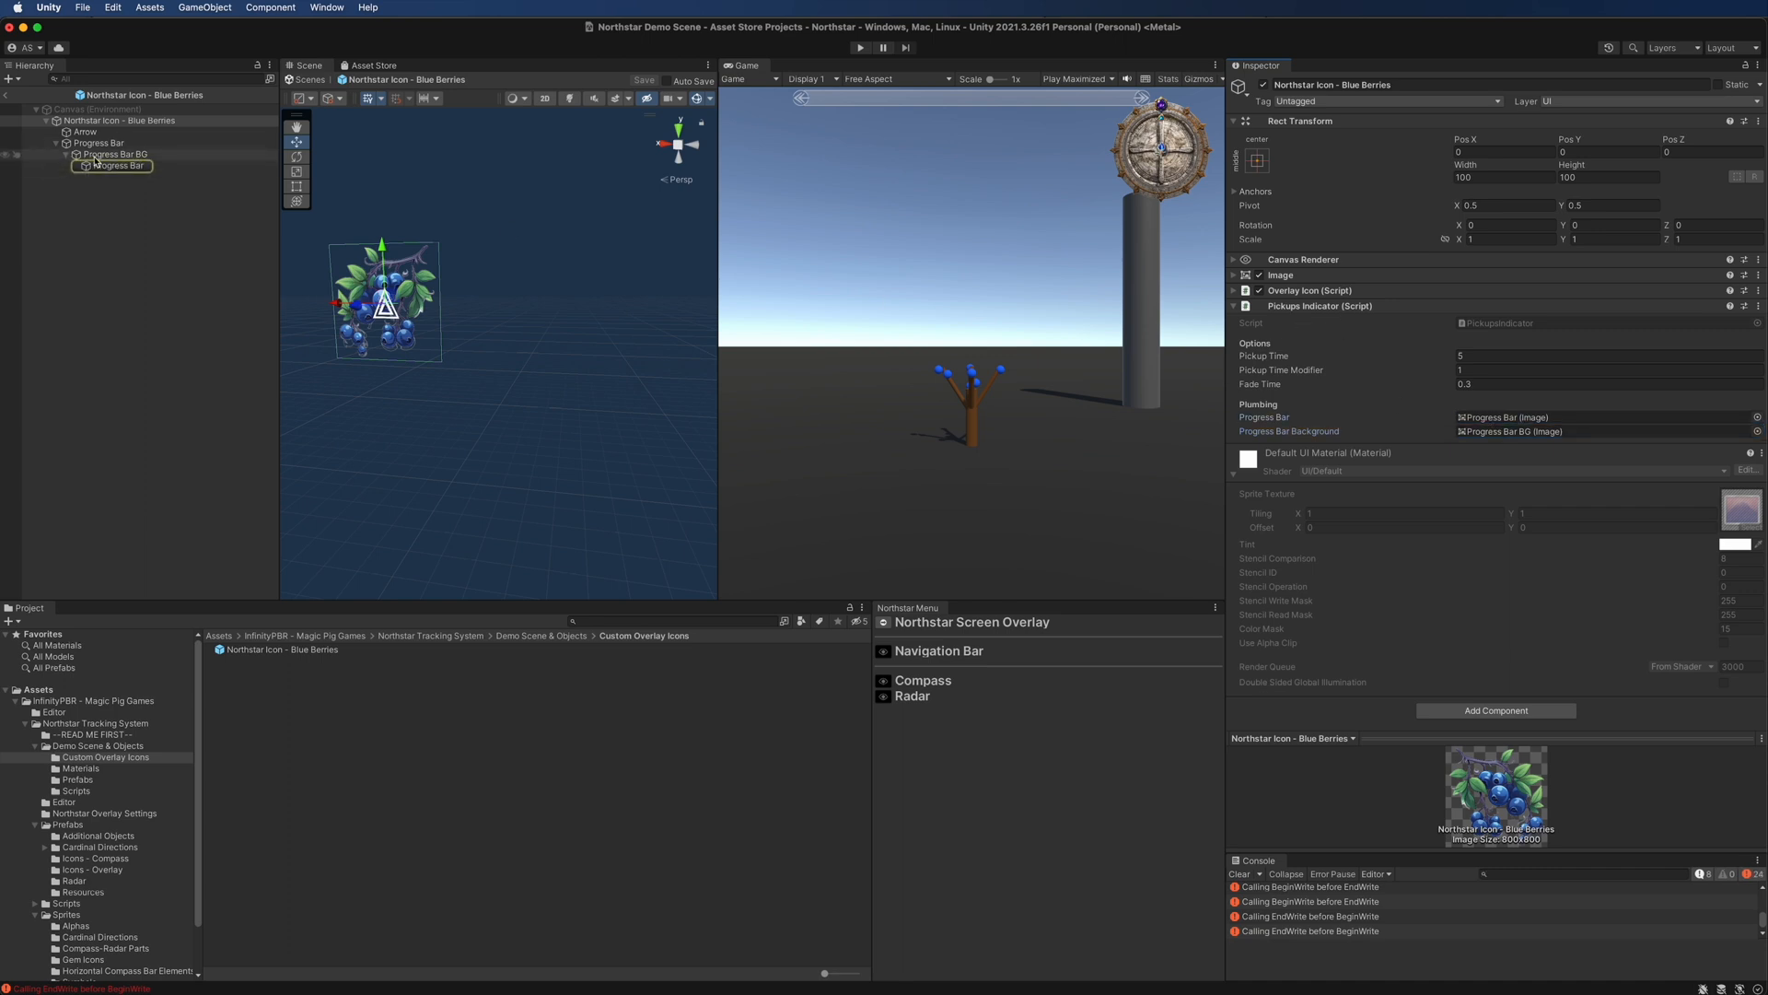
left_click(96, 339)
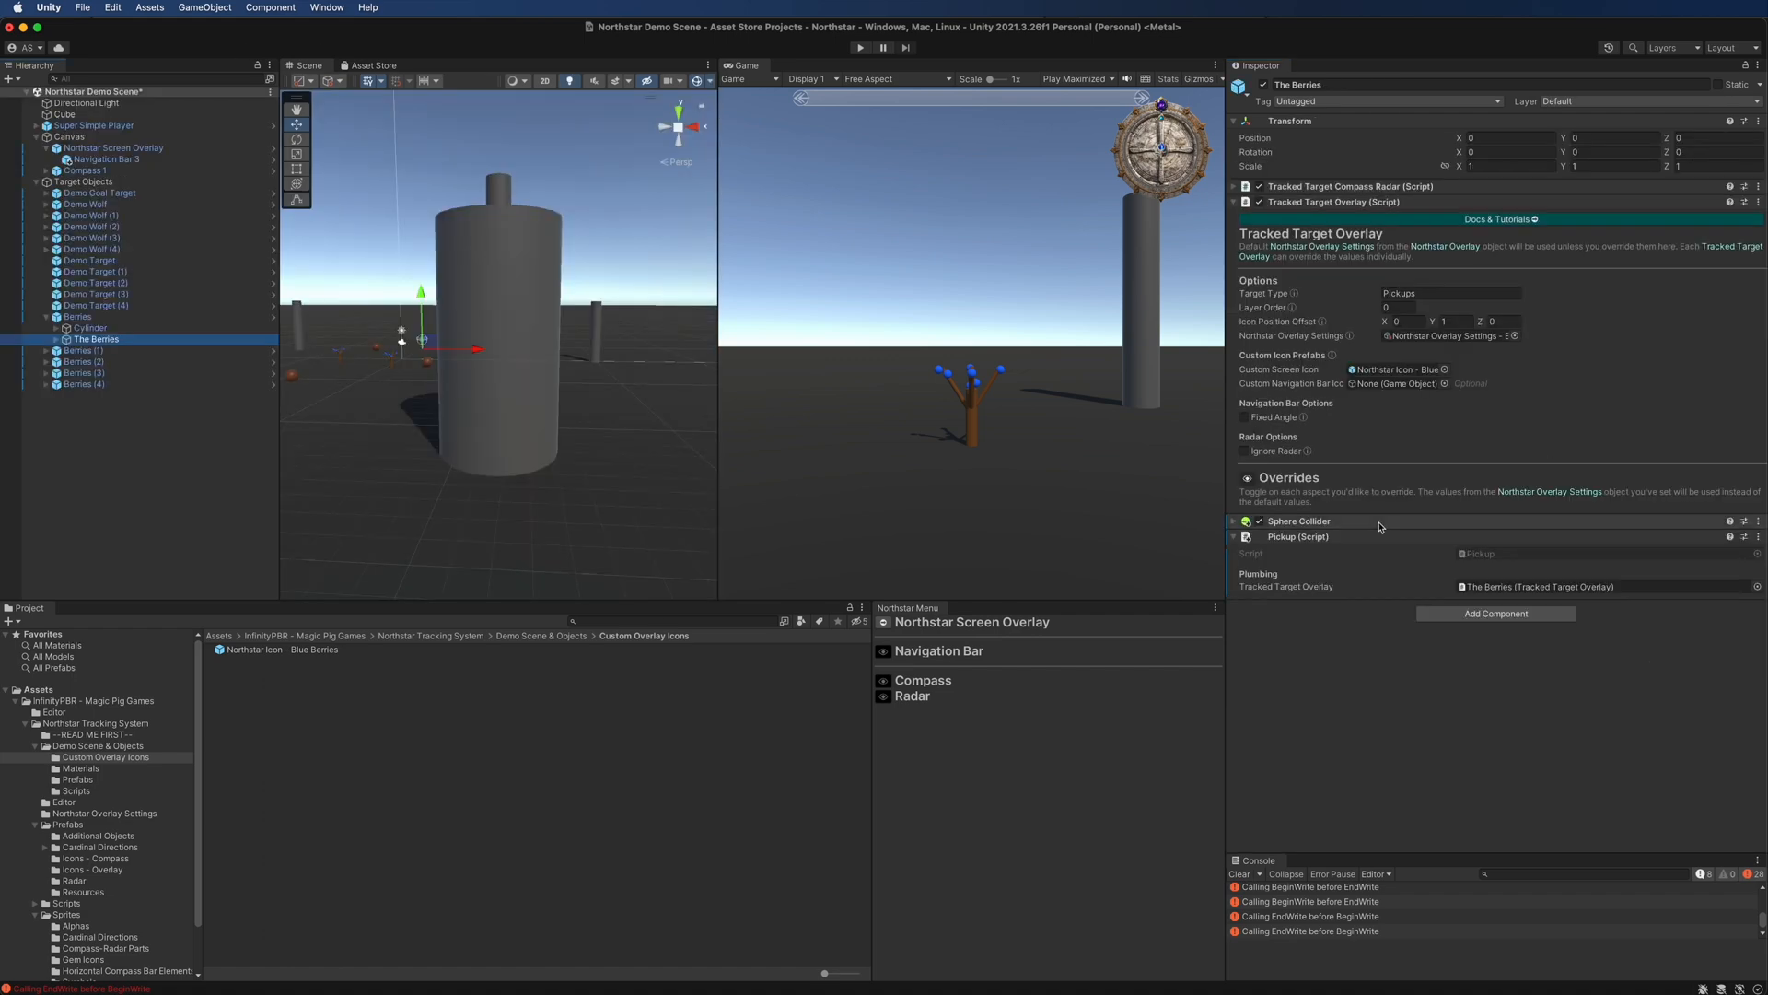